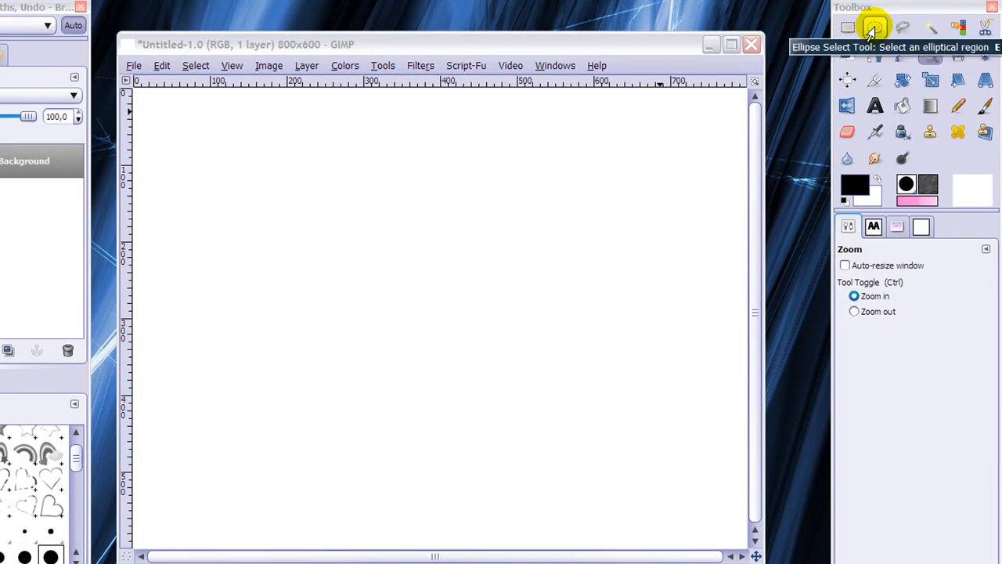
mouse_move(902, 27)
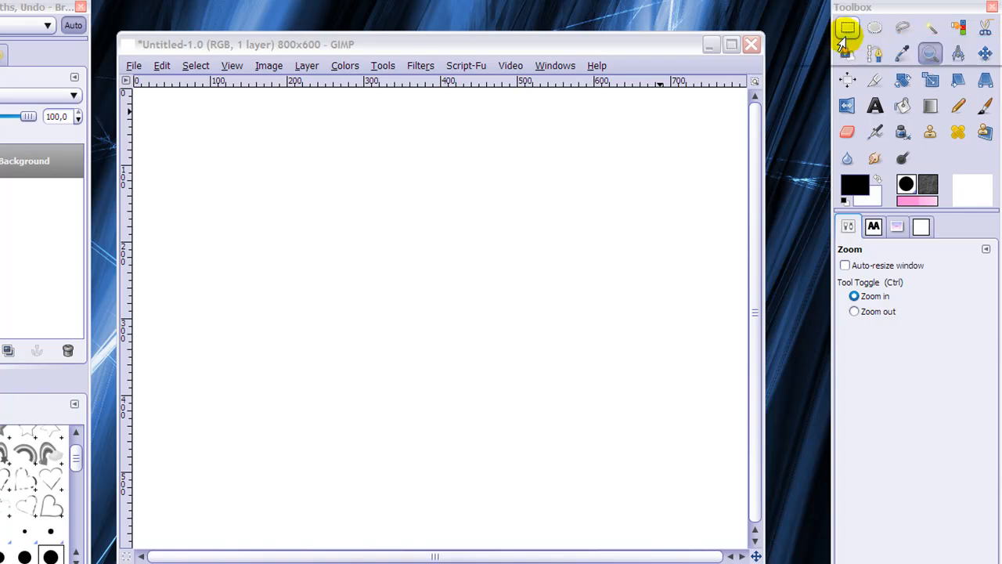
- Draw a rectangle selection and resize its edges and corners to about 497×375 px
click(847, 27)
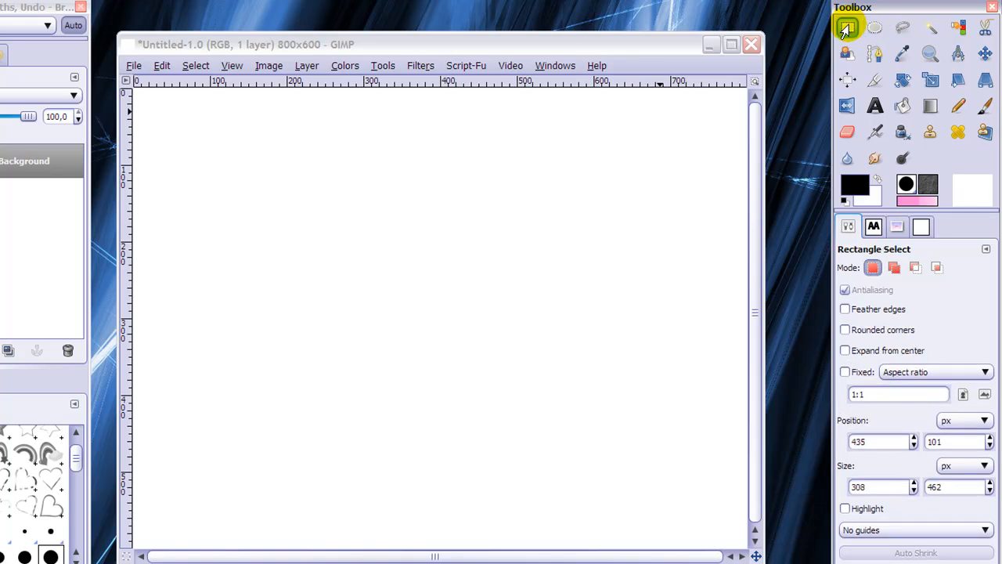
mouse_move(902, 415)
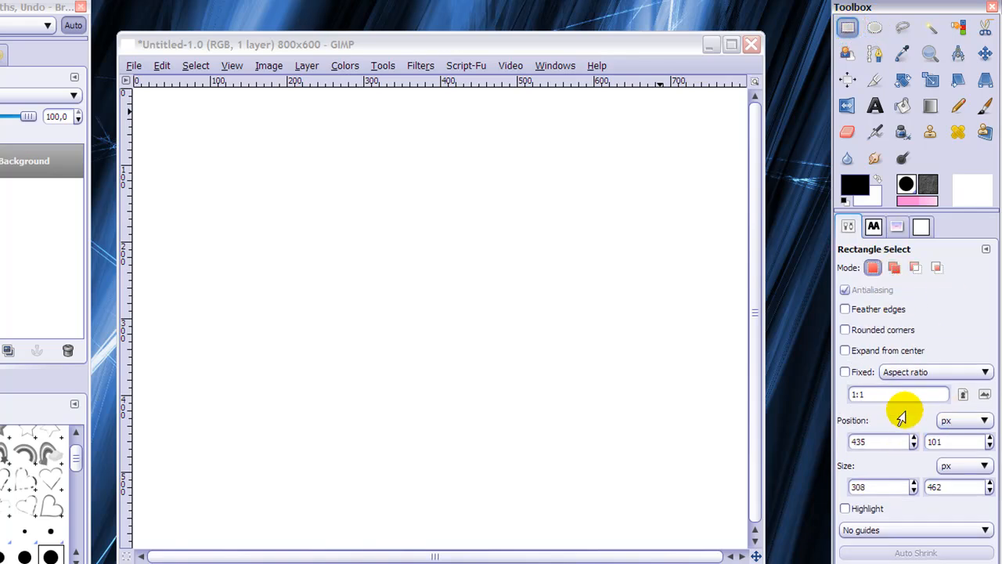
mouse_move(900, 411)
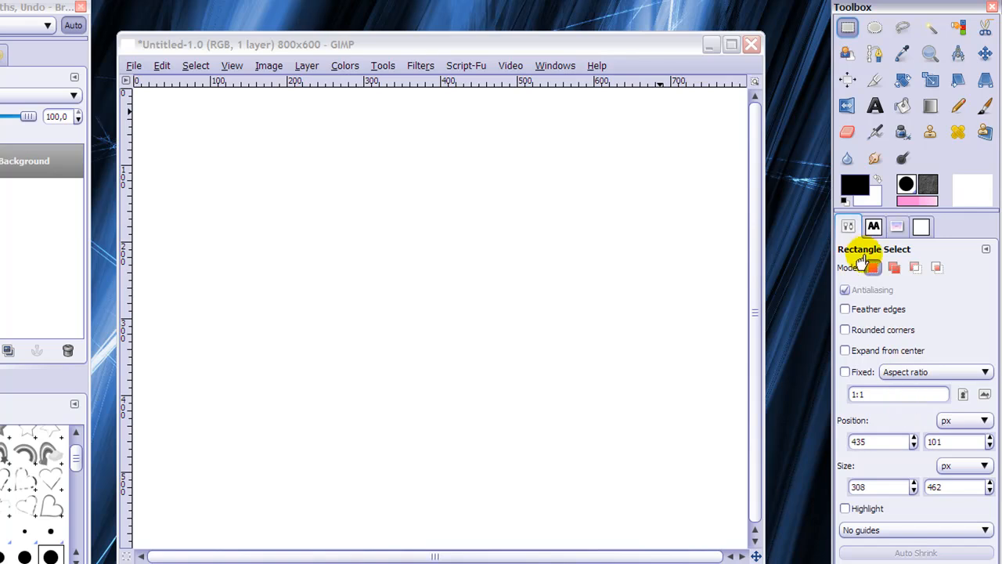
drag(289, 187, 562, 269)
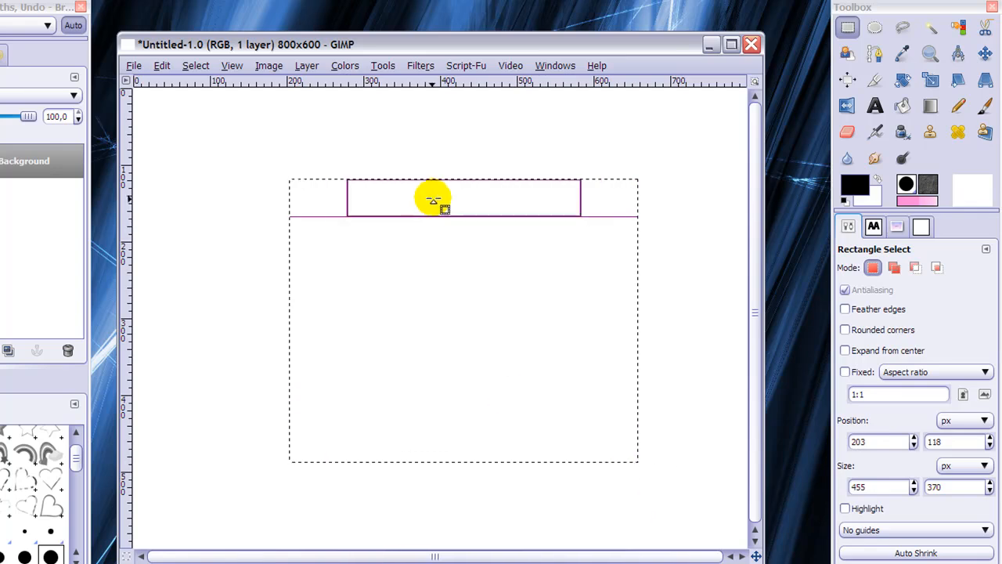
drag(433, 198, 630, 216)
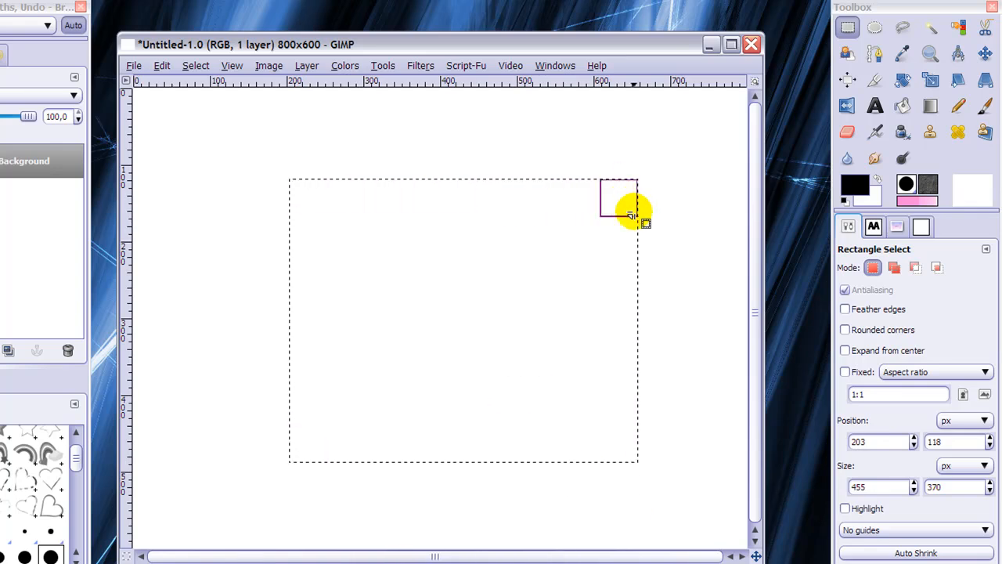
drag(630, 213, 440, 165)
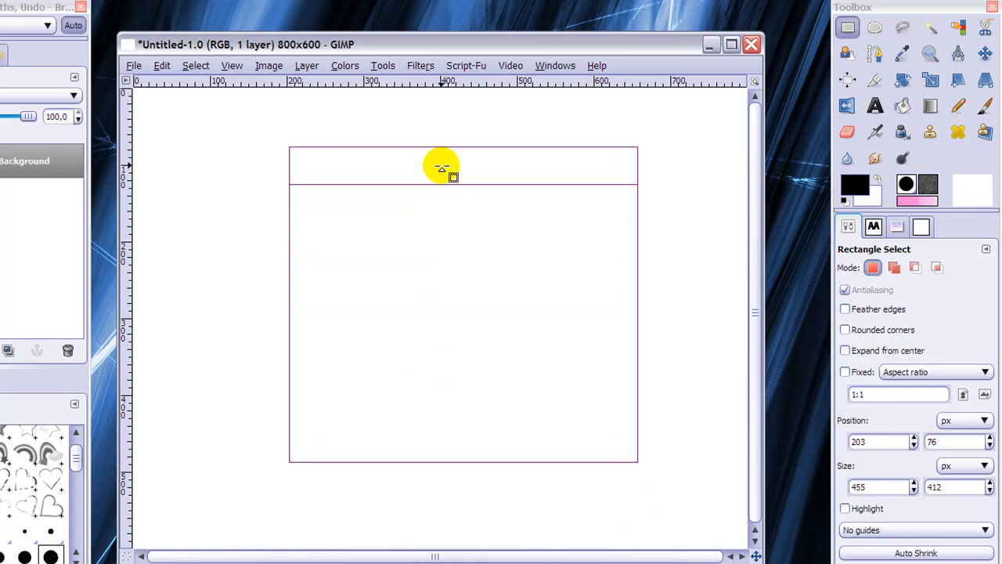
drag(442, 166, 198, 261)
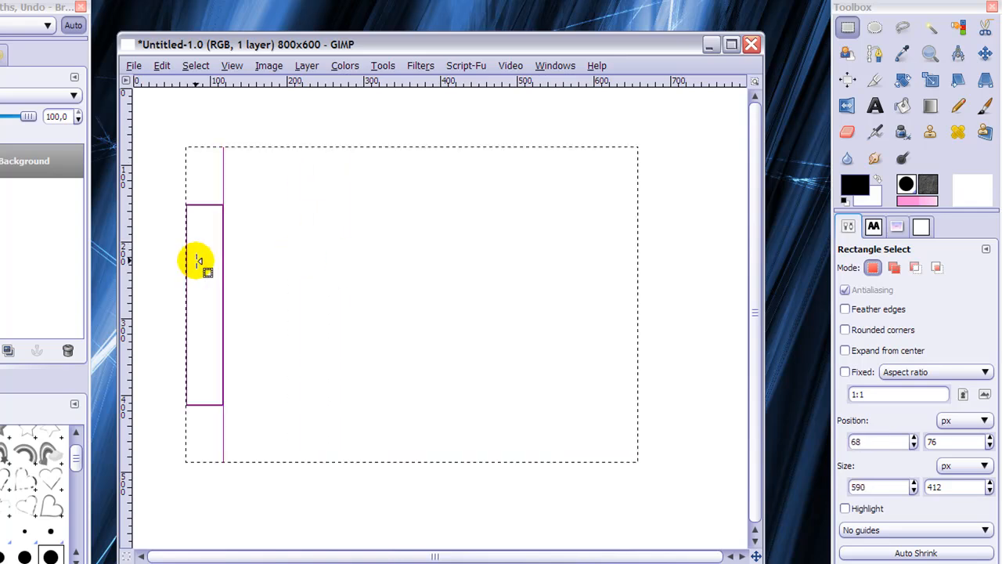
drag(204, 261, 276, 325)
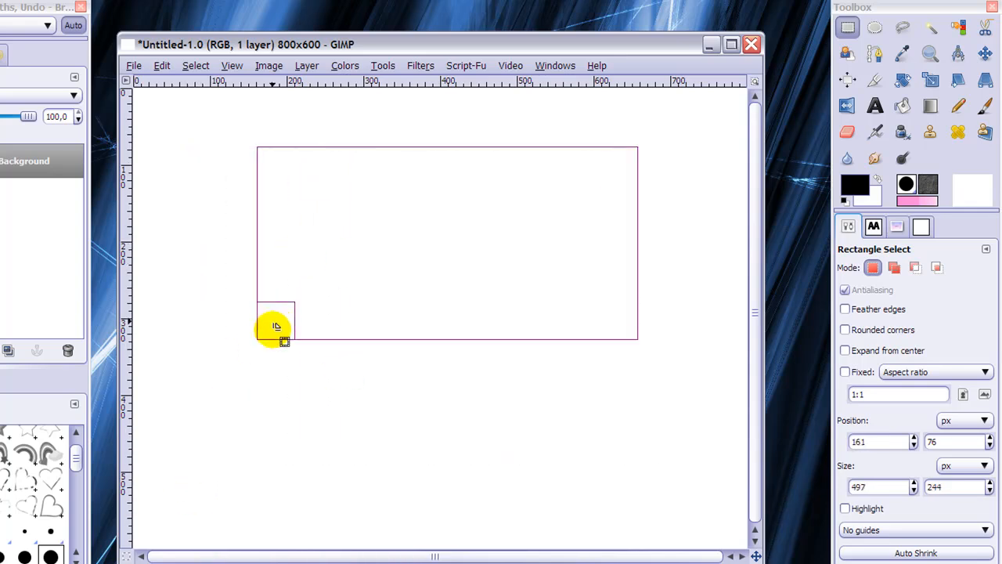
drag(274, 327, 497, 165)
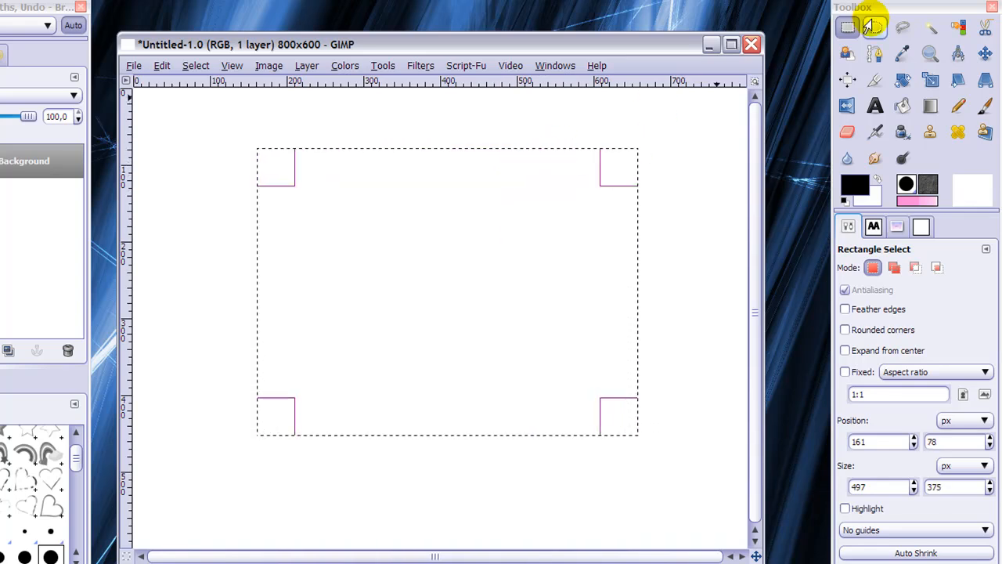
- Draw an elliptical selection with Ellipse Select and enlarge it to about 354×409 px
click(874, 28)
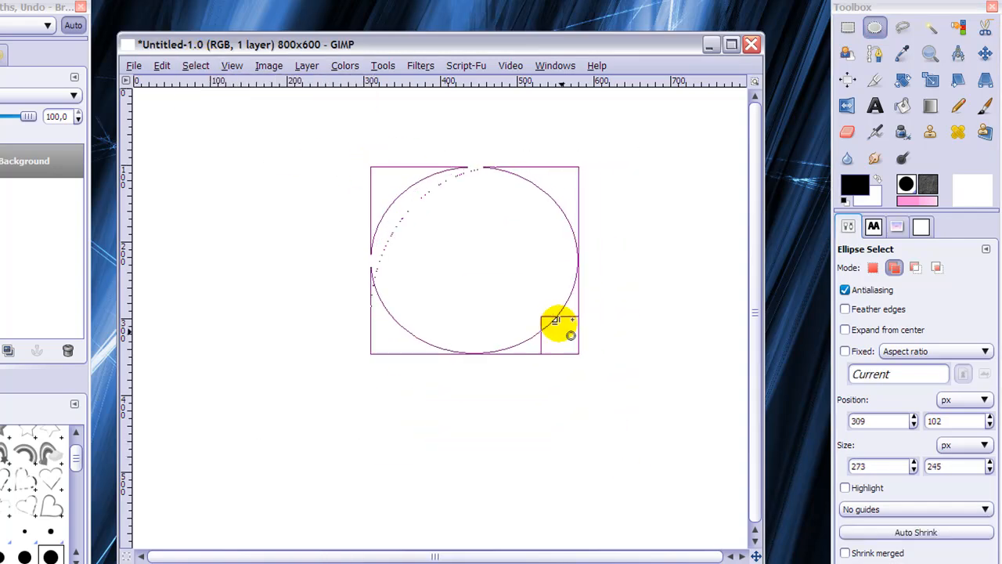
drag(556, 321, 591, 305)
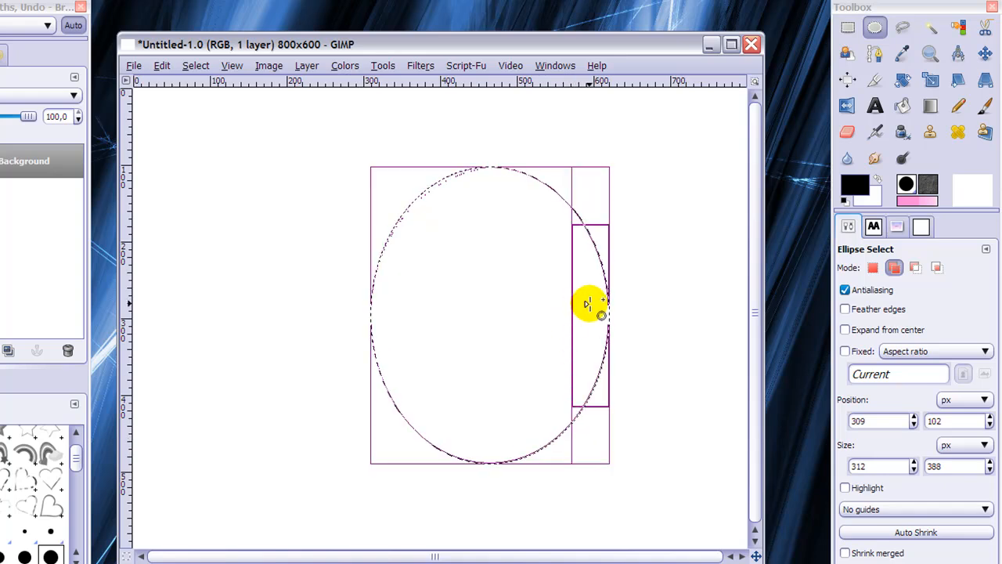
drag(591, 303, 384, 180)
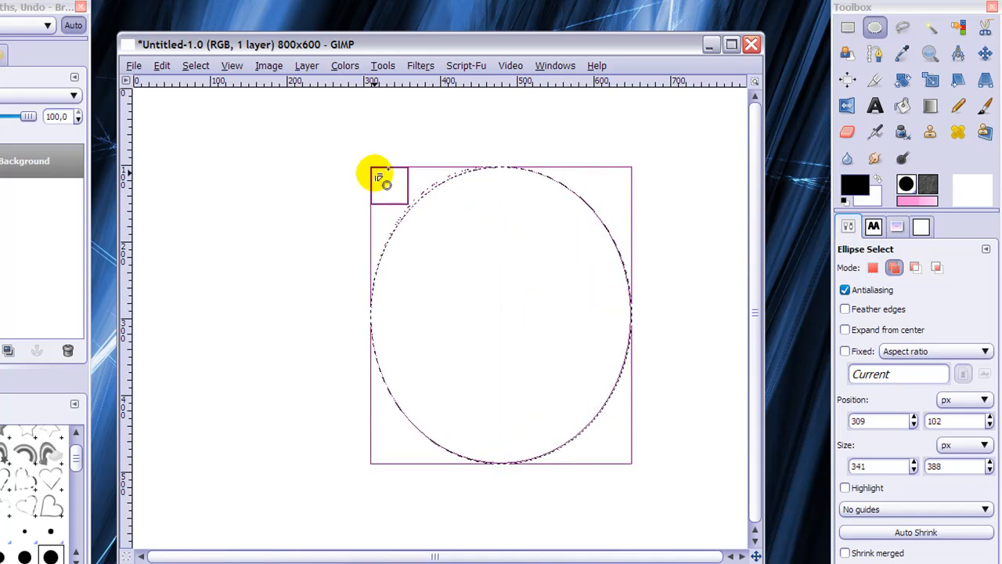
drag(384, 180, 476, 238)
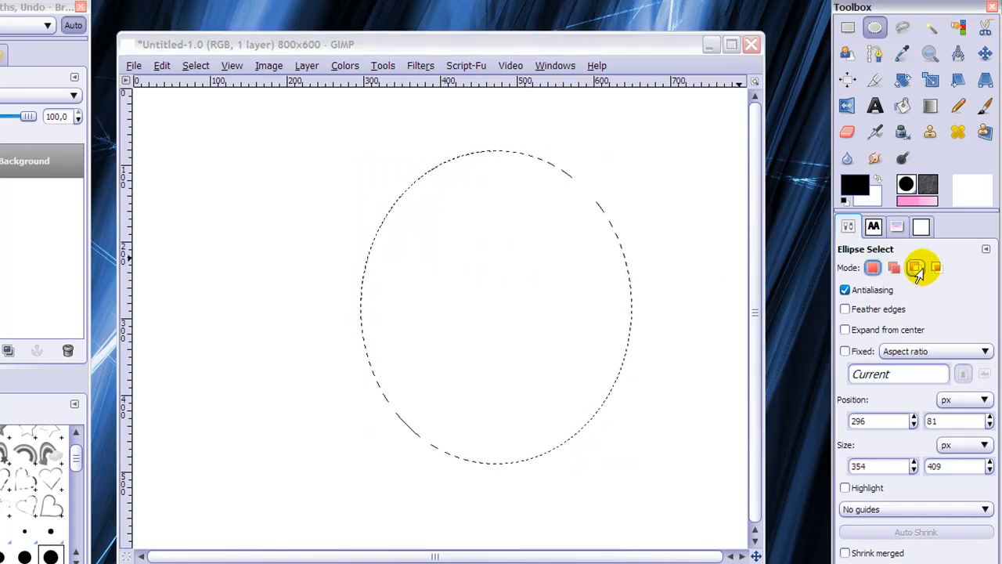
- Set selection mode to Replace and enable Rounded corners (radius 34) for Rectangle Select
click(893, 267)
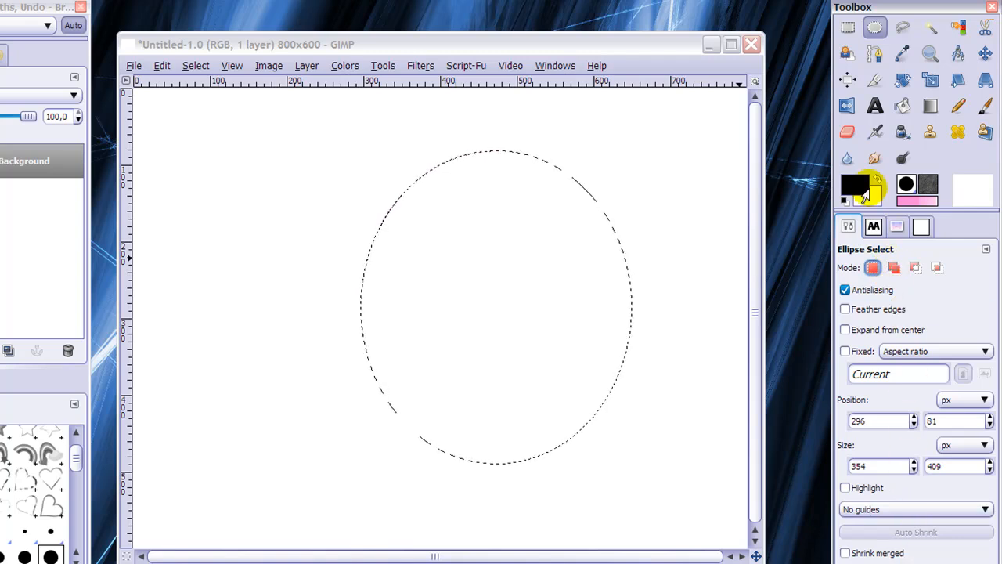
click(847, 27)
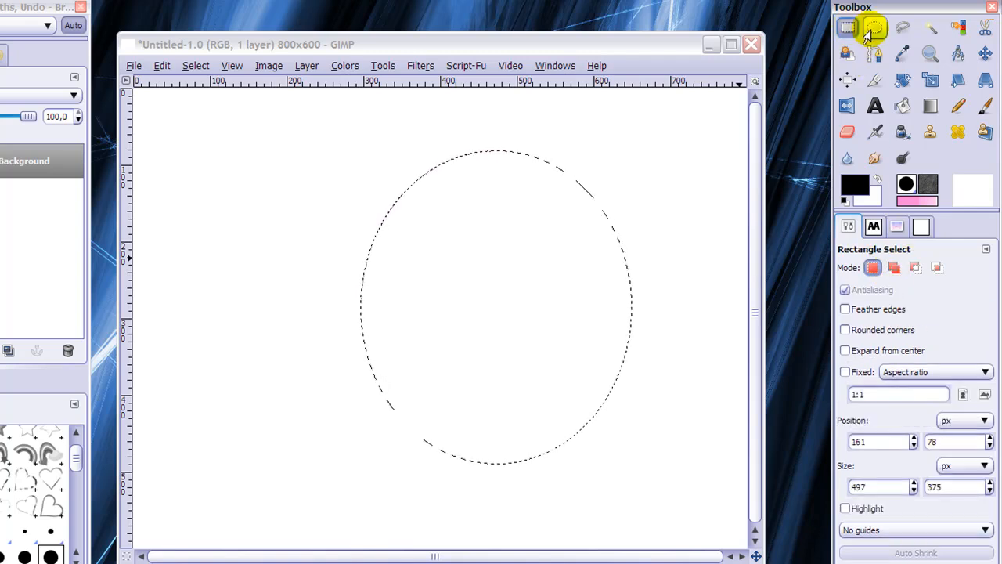
click(871, 28)
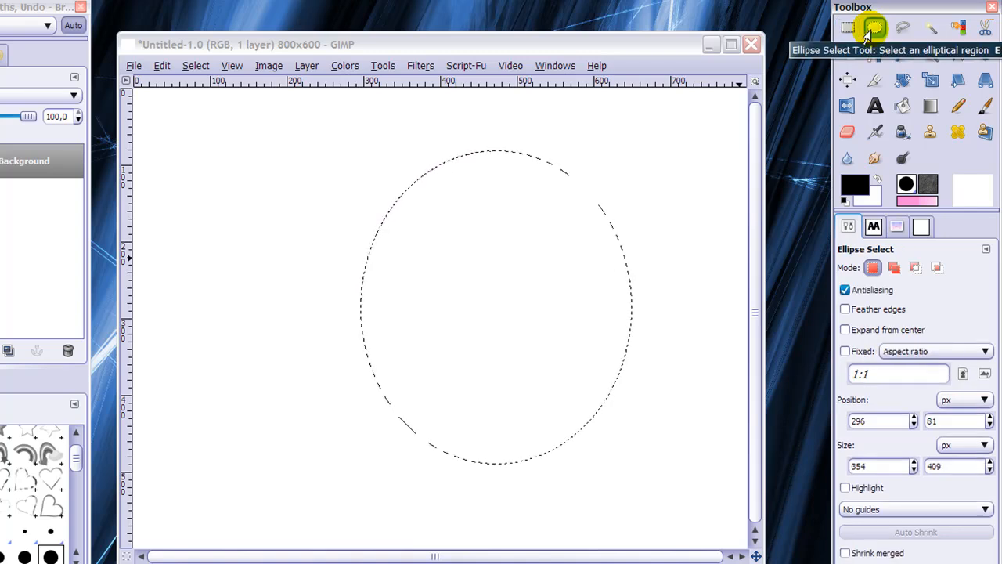
click(847, 28)
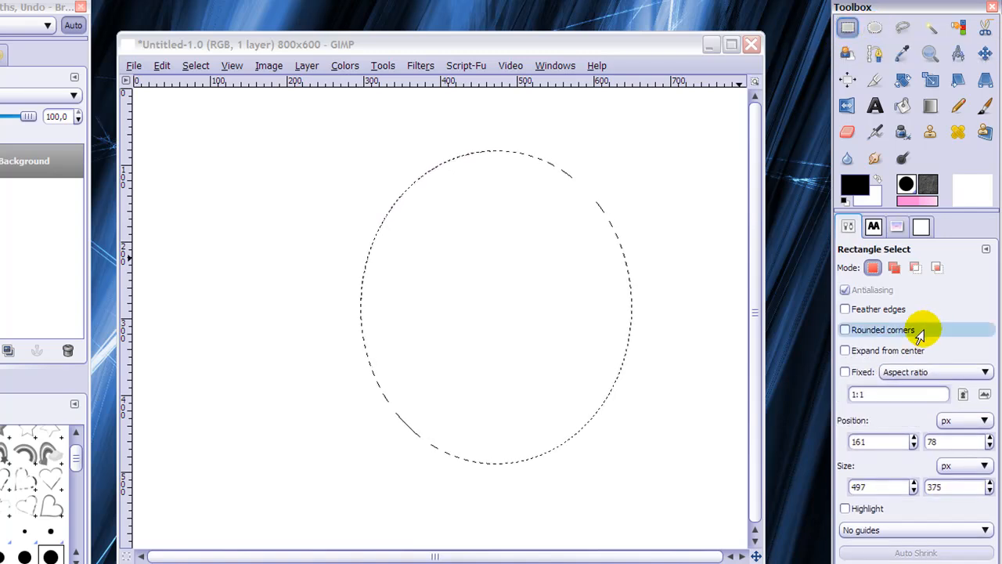
mouse_move(872, 335)
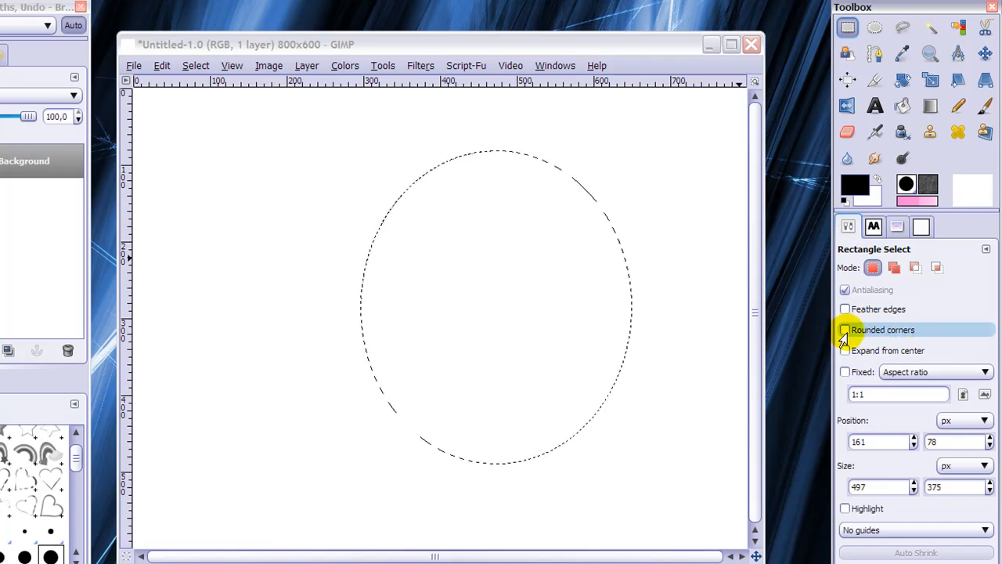
click(845, 329)
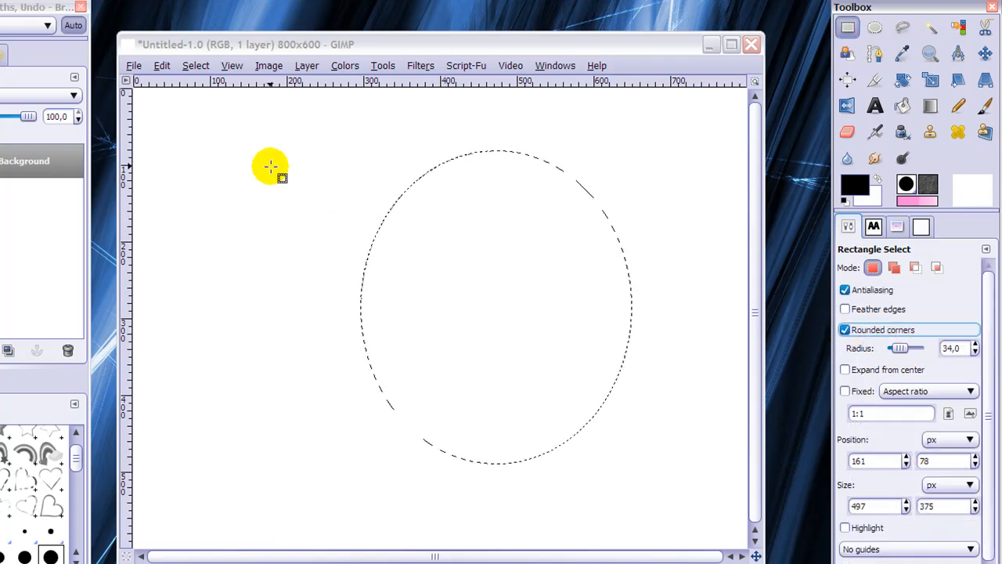
click(195, 65)
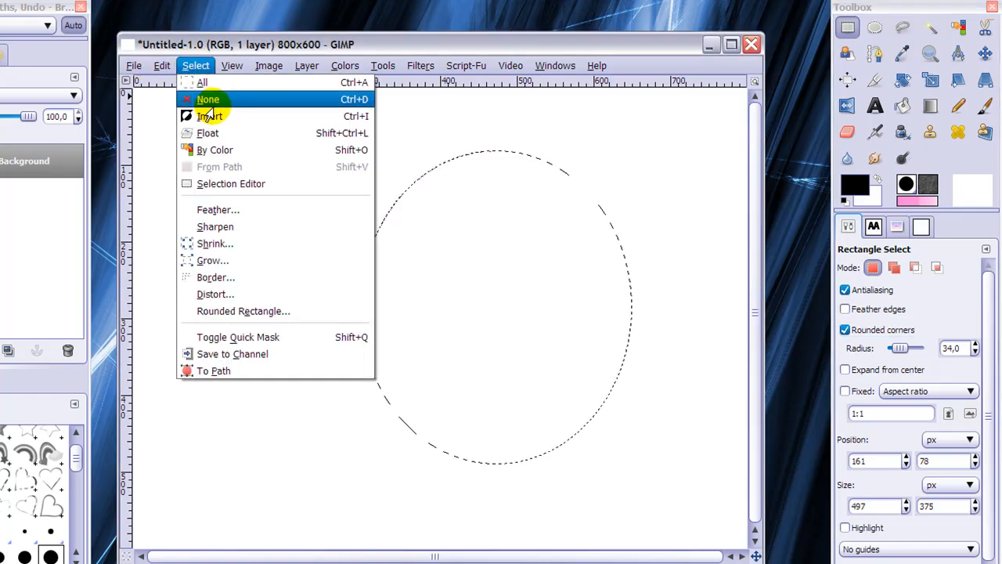
- Clear the selection, set the corner radius to 56, and draw a rounded rectangle
click(208, 99)
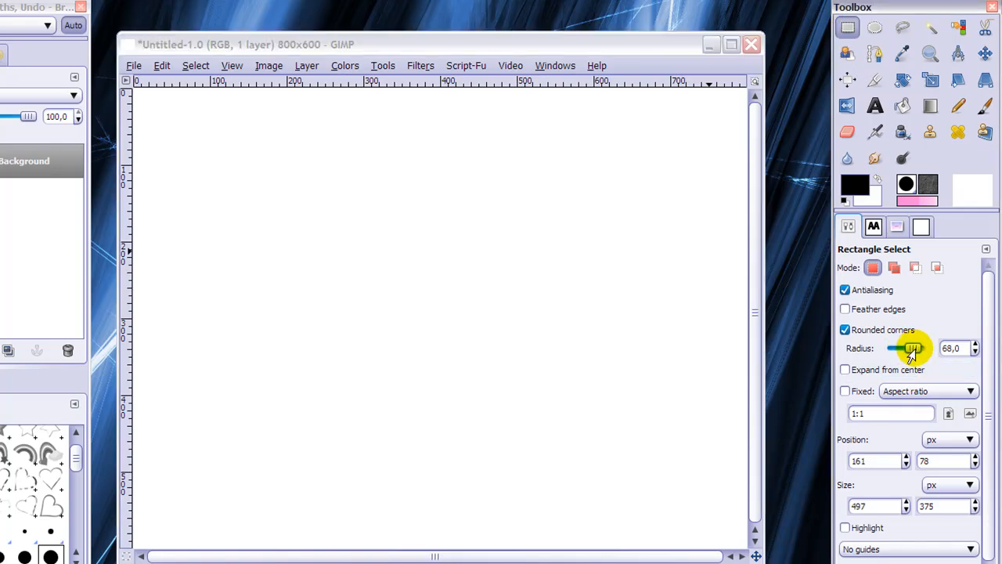
drag(908, 347, 927, 348)
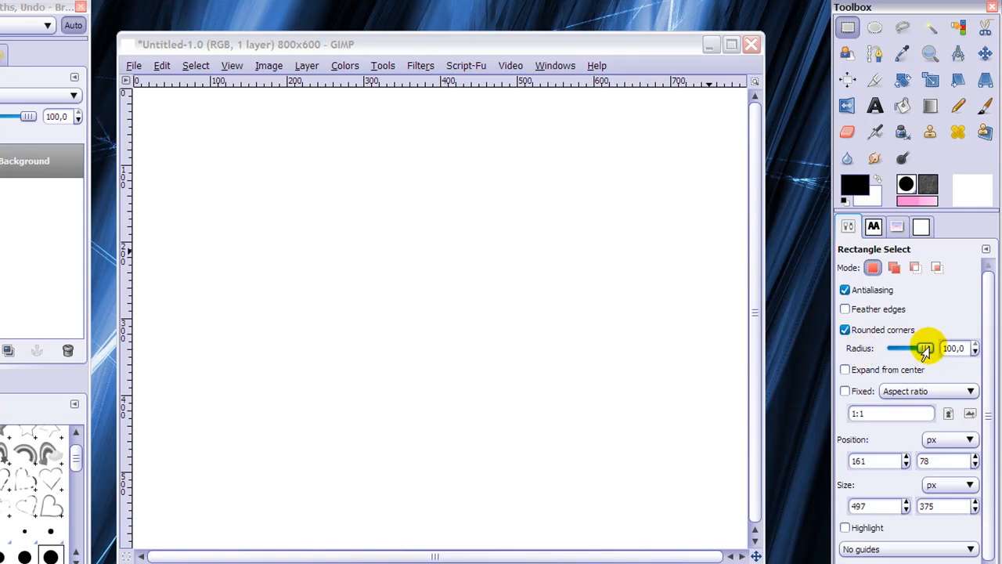
drag(927, 347, 908, 348)
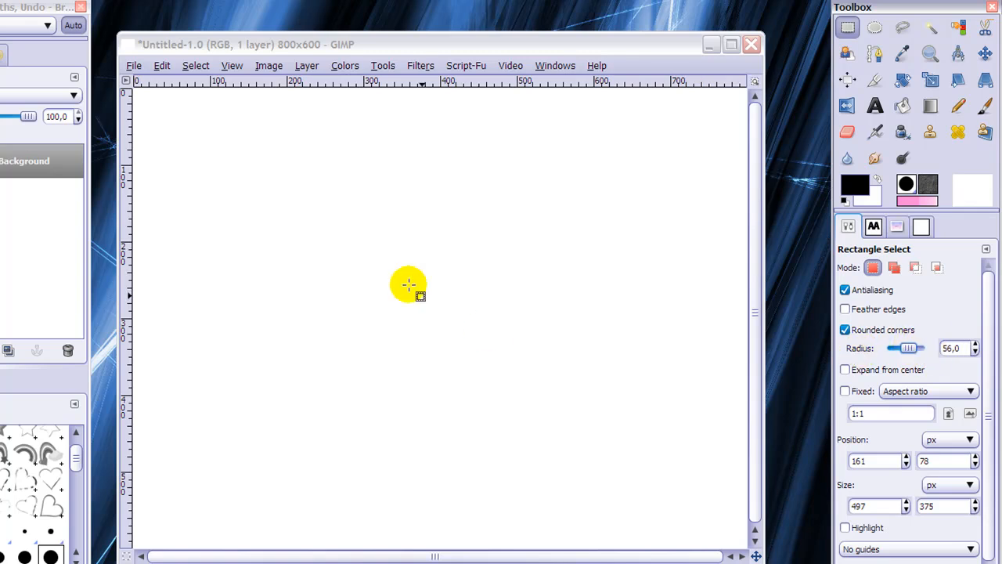
drag(408, 284, 633, 439)
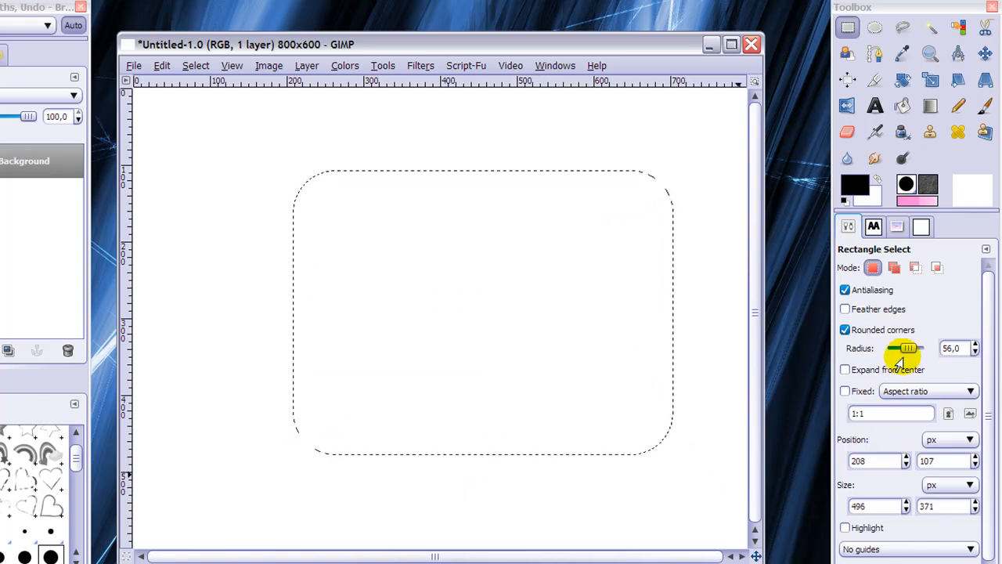
- Draw a new rounded rectangle about 471×312 px, then turn Rounded corners off
drag(904, 348, 892, 347)
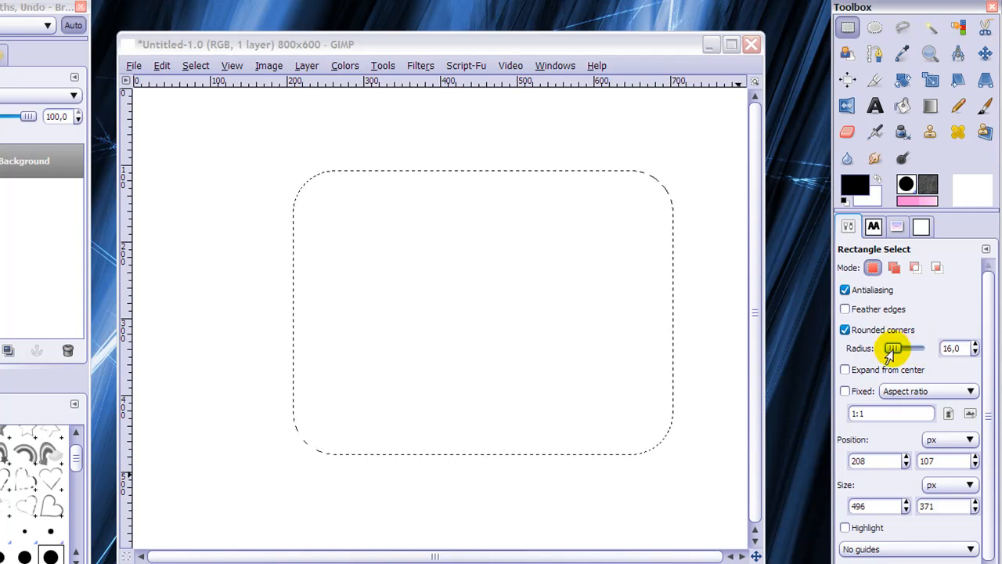
drag(191, 157, 499, 178)
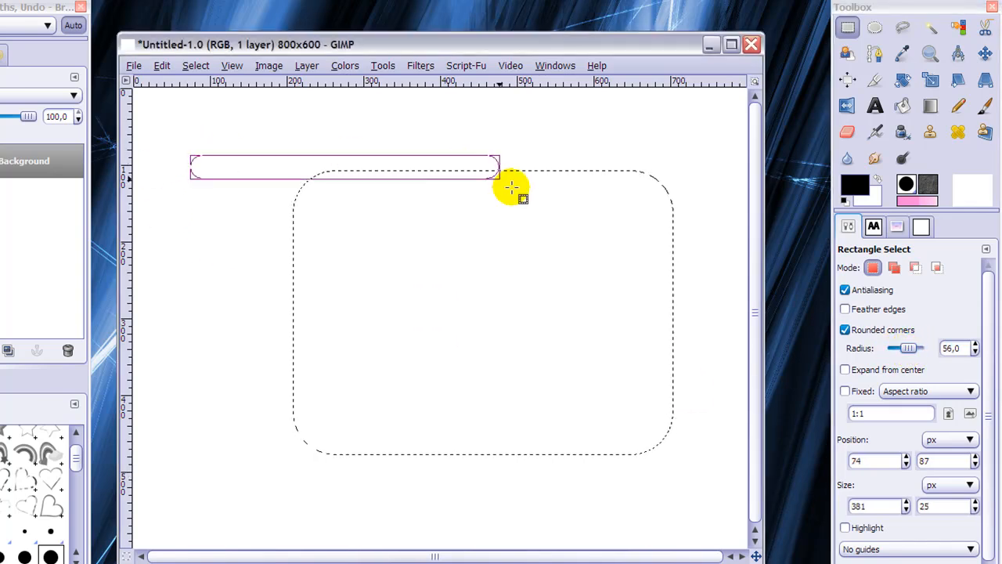
drag(513, 187, 367, 306)
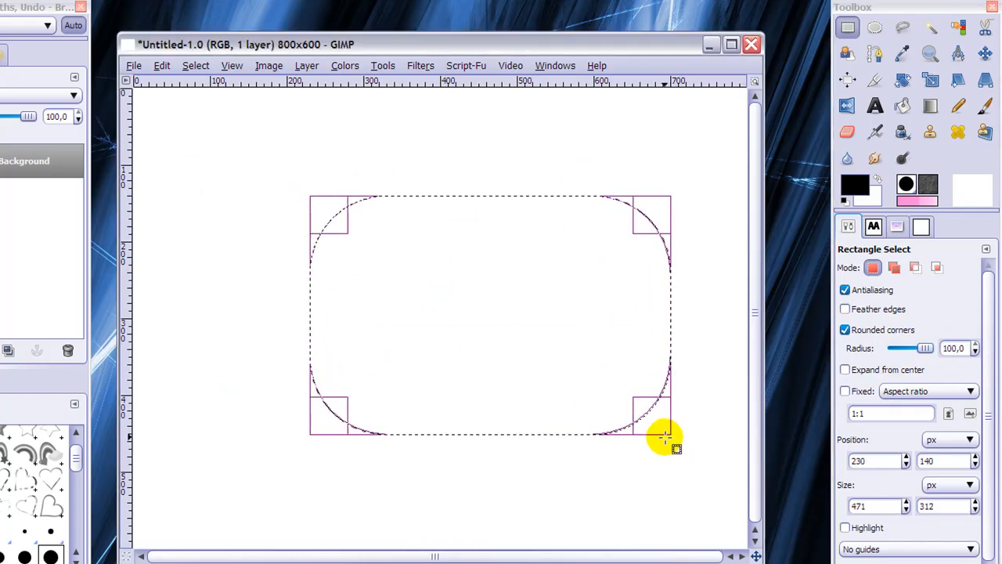
mouse_move(564, 389)
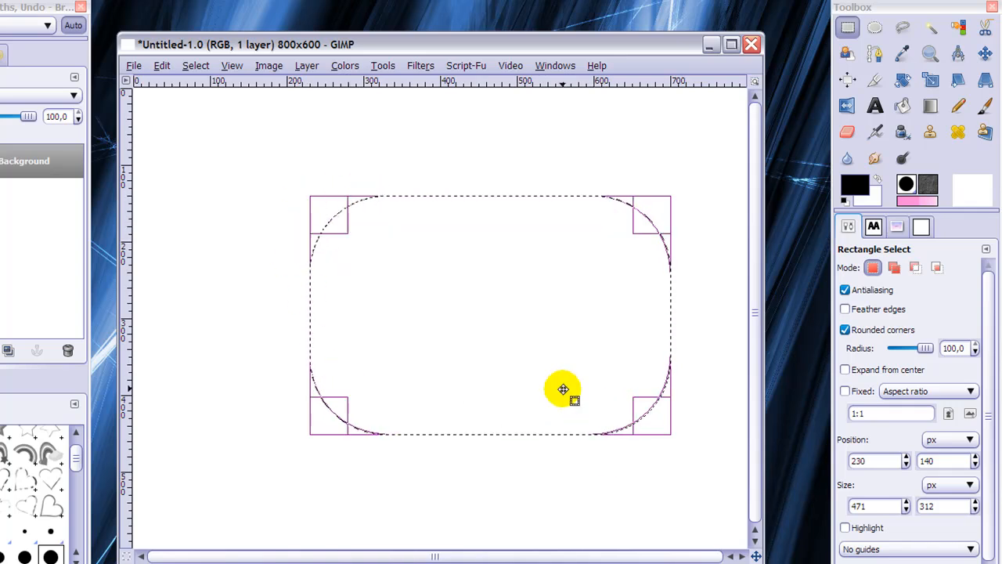
click(844, 330)
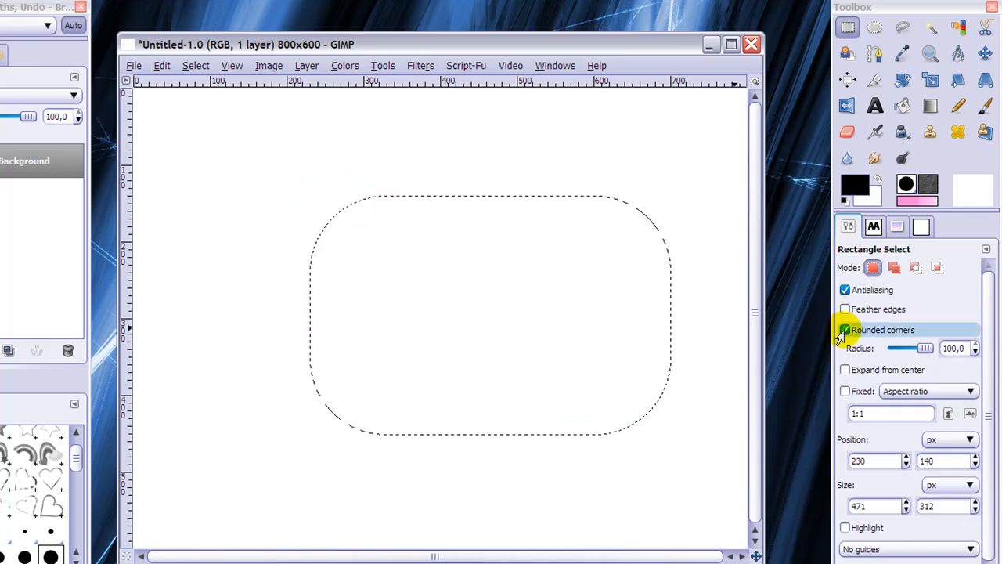
click(845, 329)
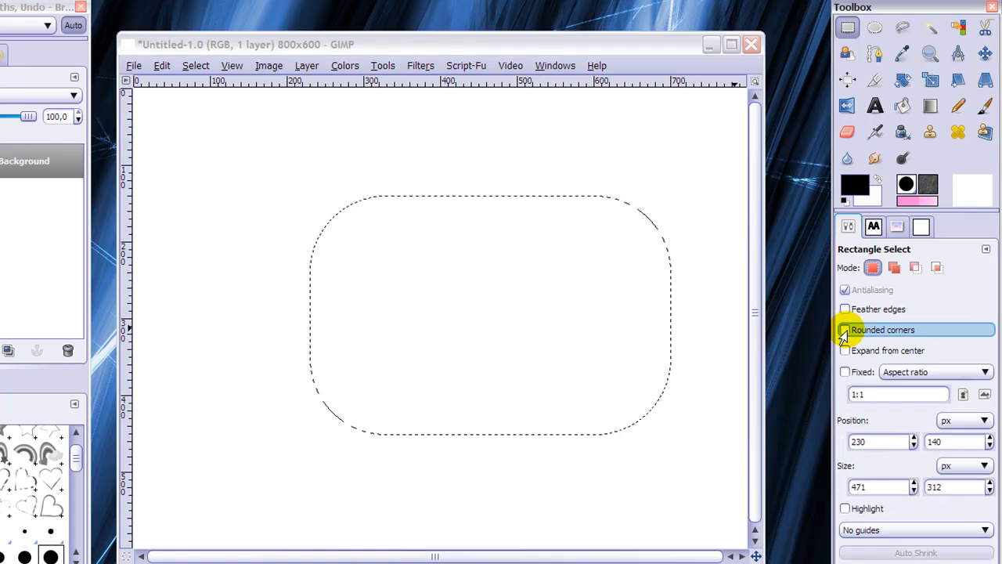
- Enable Feather edges at radius 46 and draw a large rectangle selection across the canvas
click(845, 309)
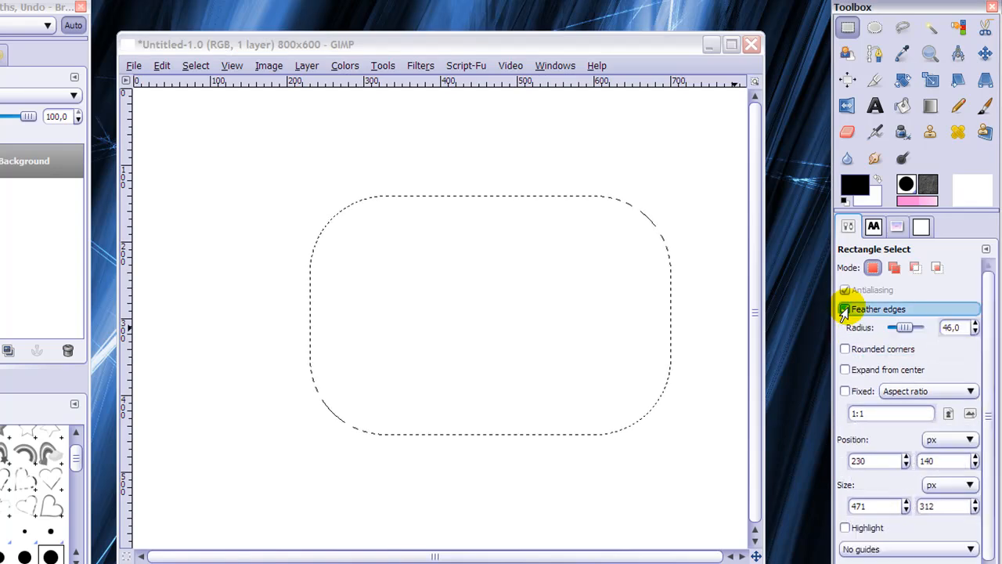
click(845, 309)
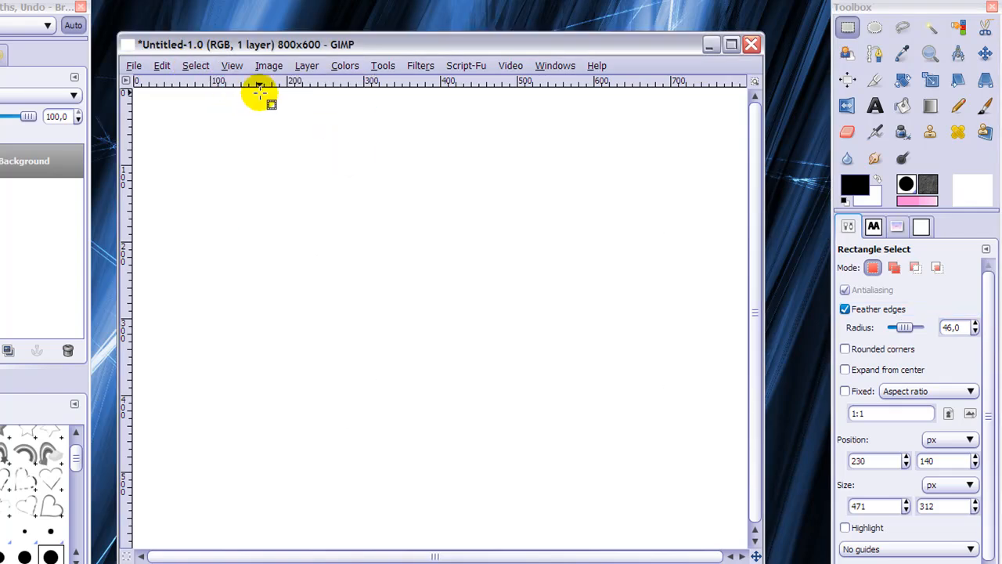
drag(266, 168, 493, 194)
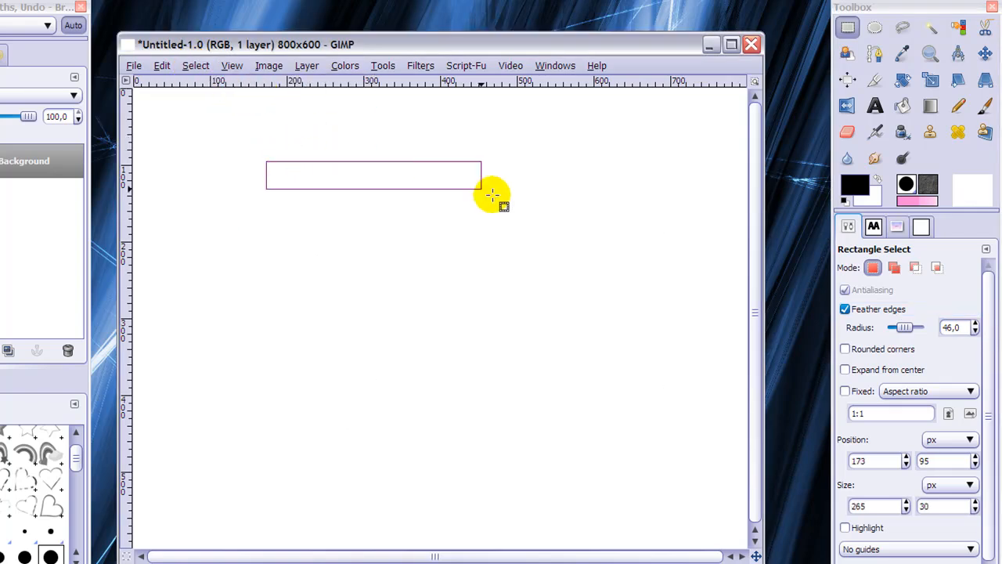
drag(491, 194, 636, 470)
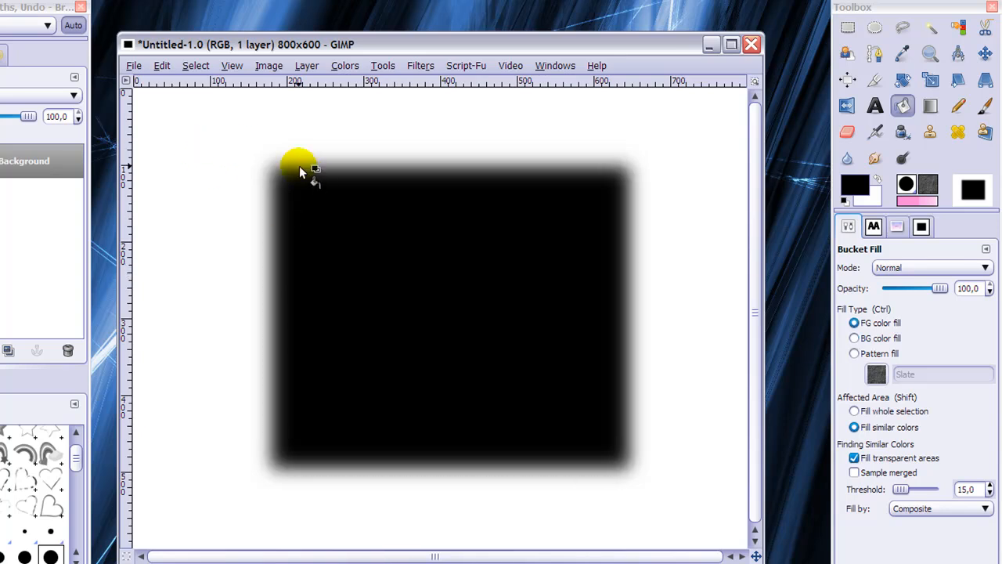
mouse_move(687, 545)
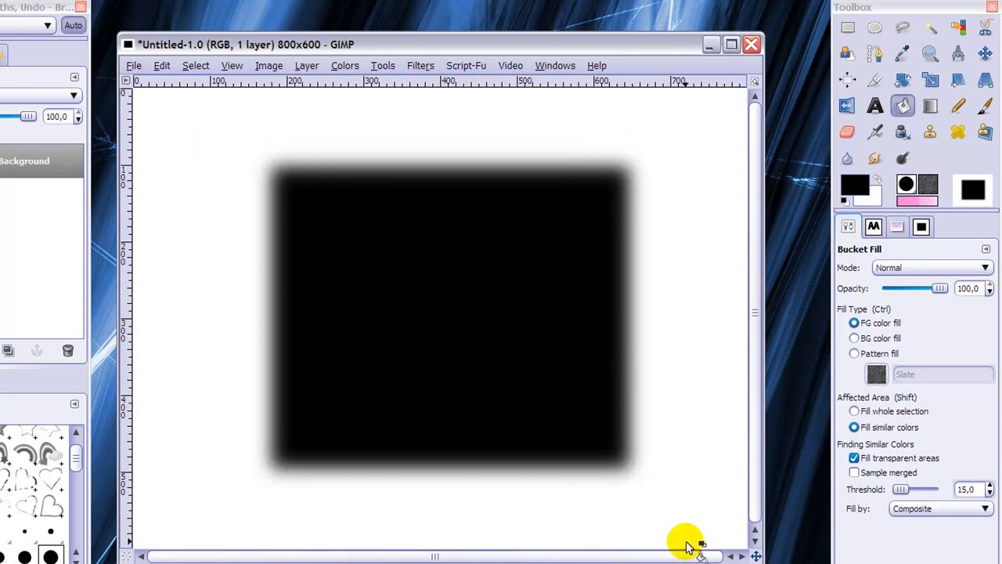
mouse_move(685, 445)
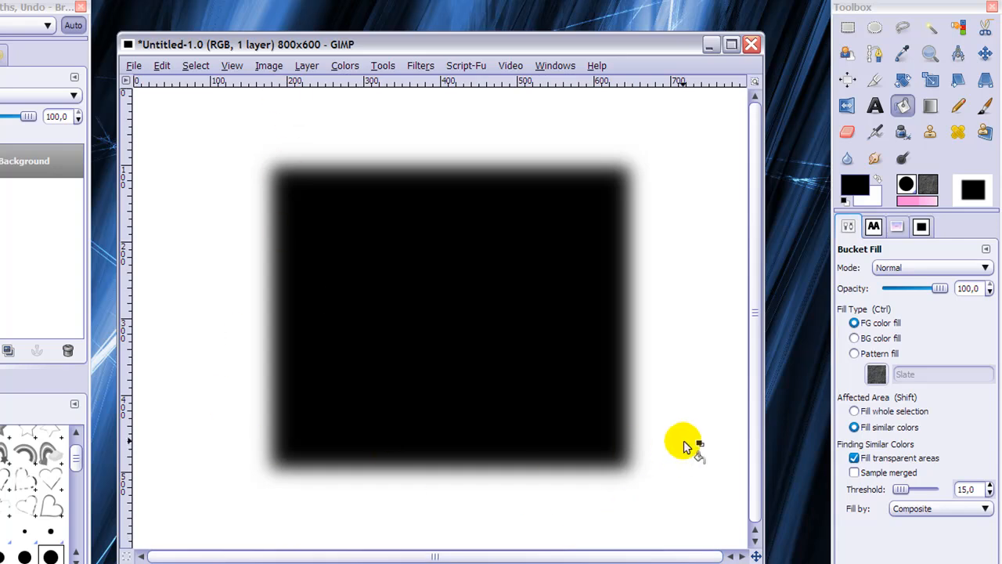
mouse_move(217, 149)
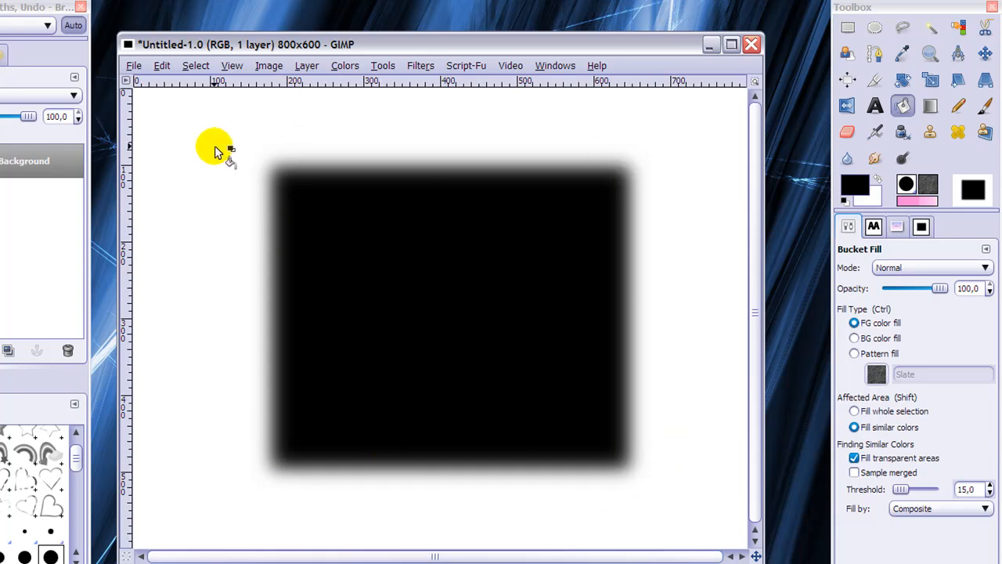
- Draw a near-circular ellipse about 332×336 px outward from the centre using Expand from center
click(874, 28)
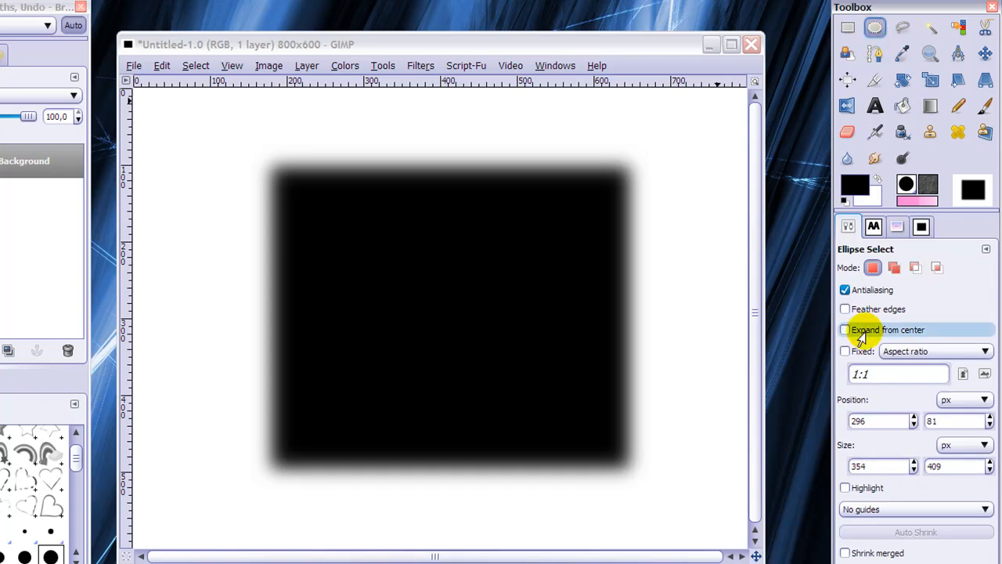
mouse_move(876, 29)
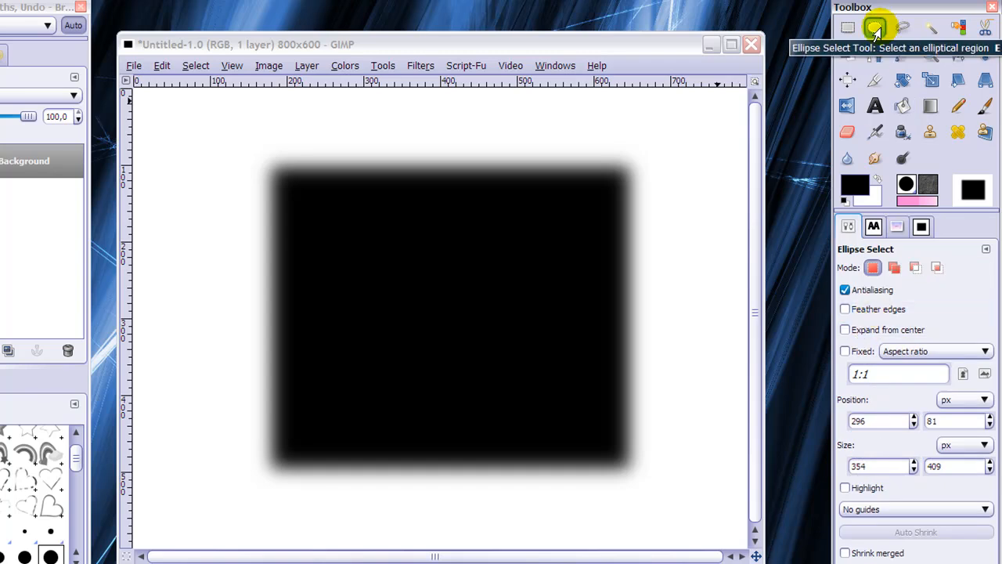
mouse_move(792, 415)
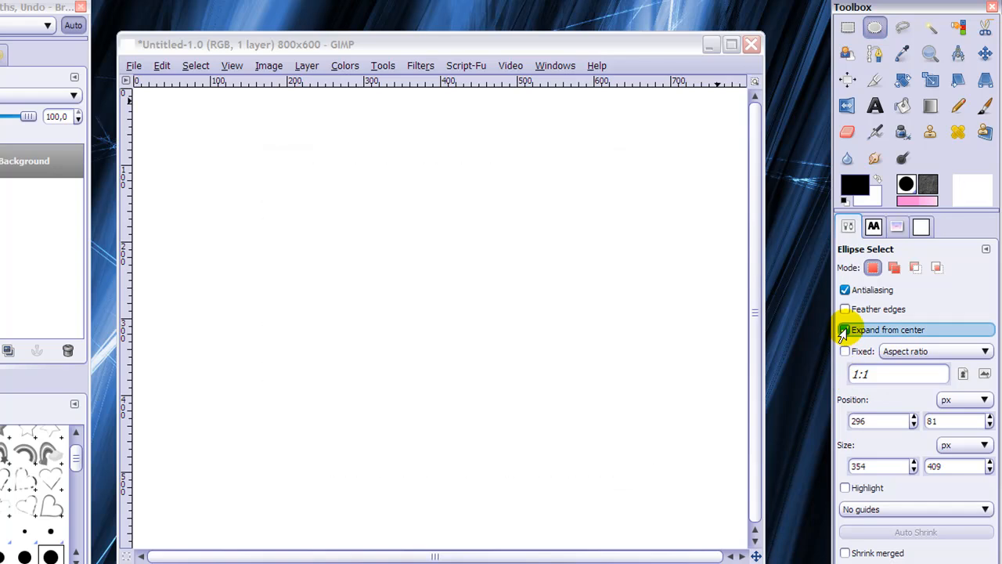
click(845, 330)
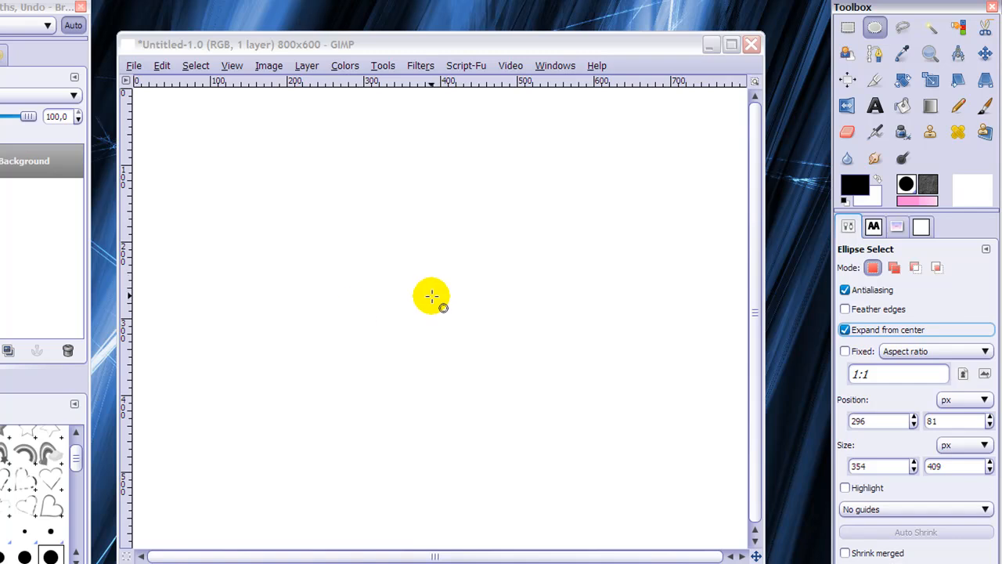
mouse_move(443, 296)
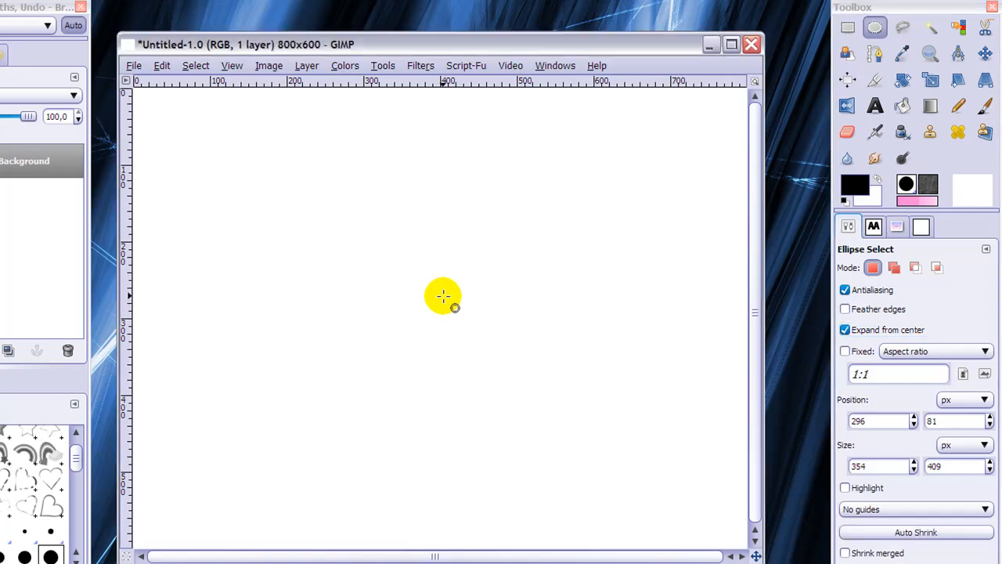
drag(442, 296, 634, 478)
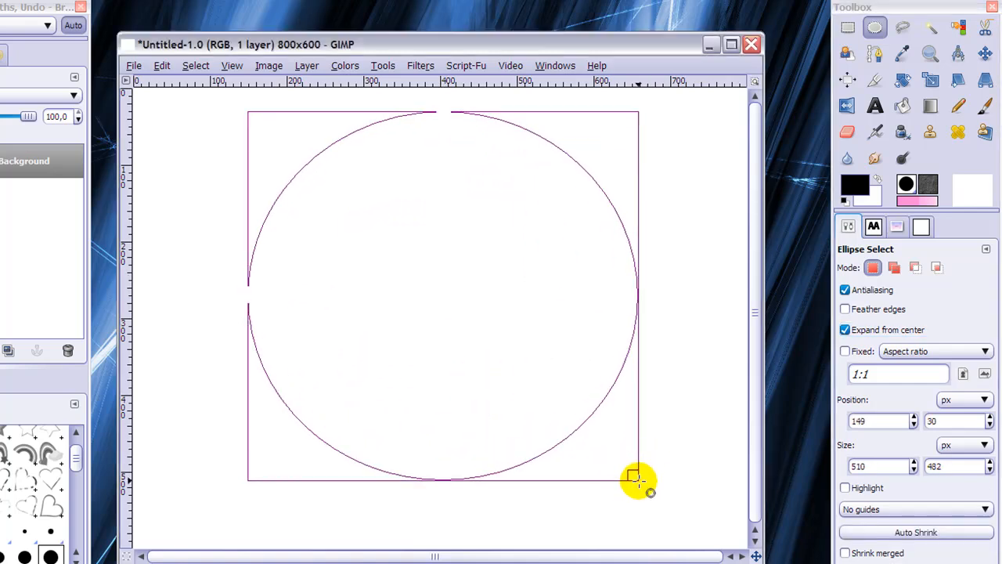
drag(634, 478, 595, 450)
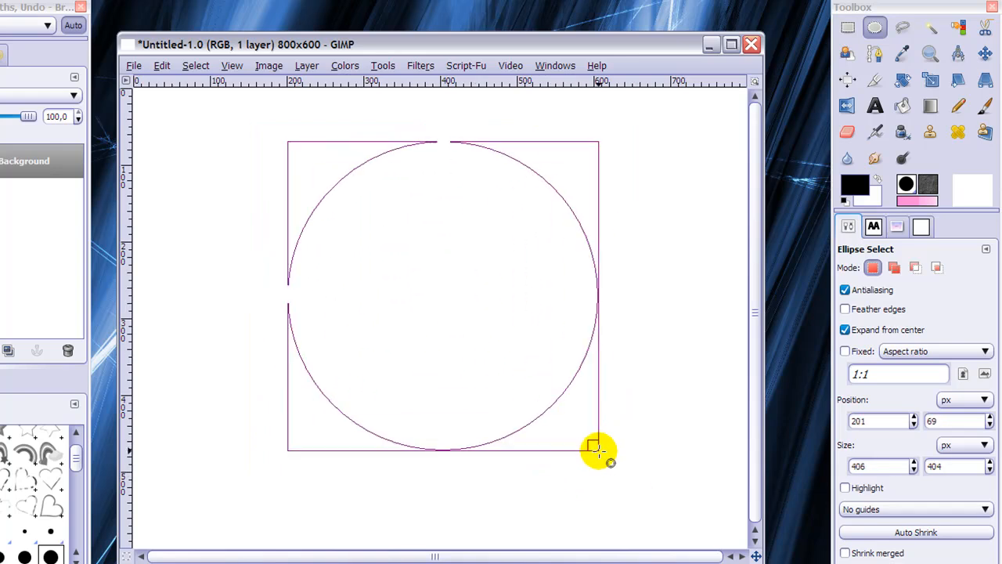
drag(595, 450, 607, 439)
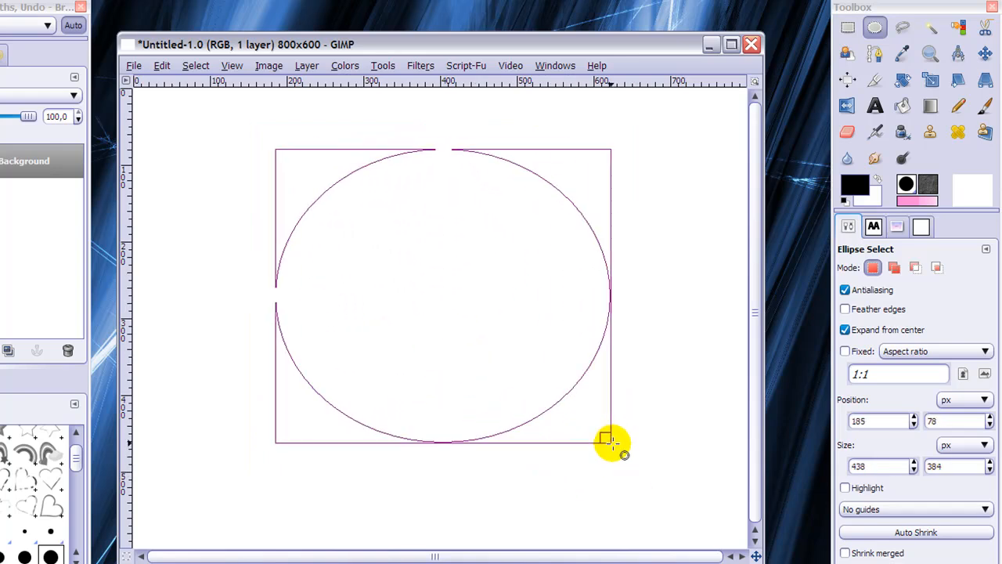
drag(611, 442, 563, 428)
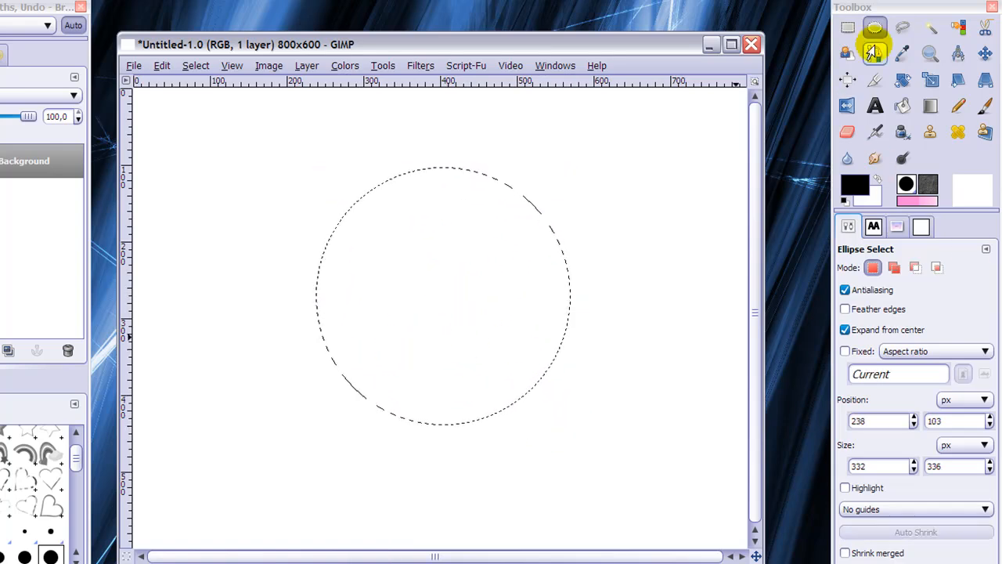
- Try the Replace and Add mode buttons, deselect via Select > None, and disable Expand from center
click(893, 268)
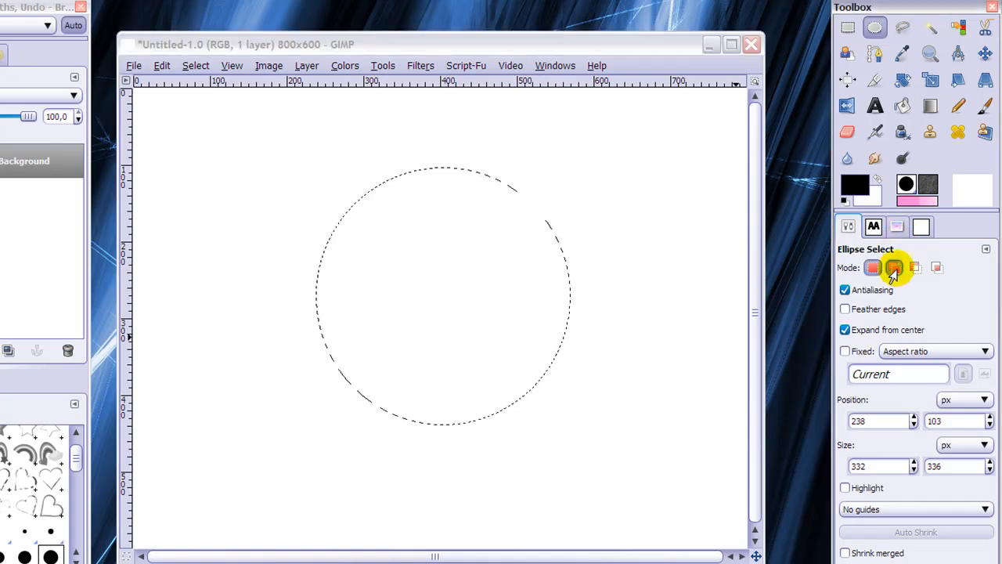
click(874, 267)
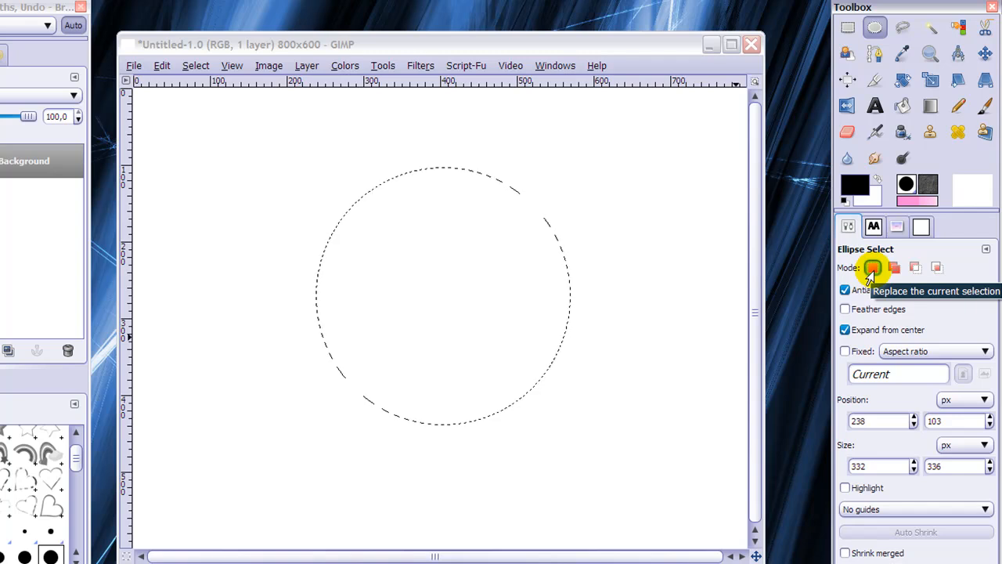
click(195, 65)
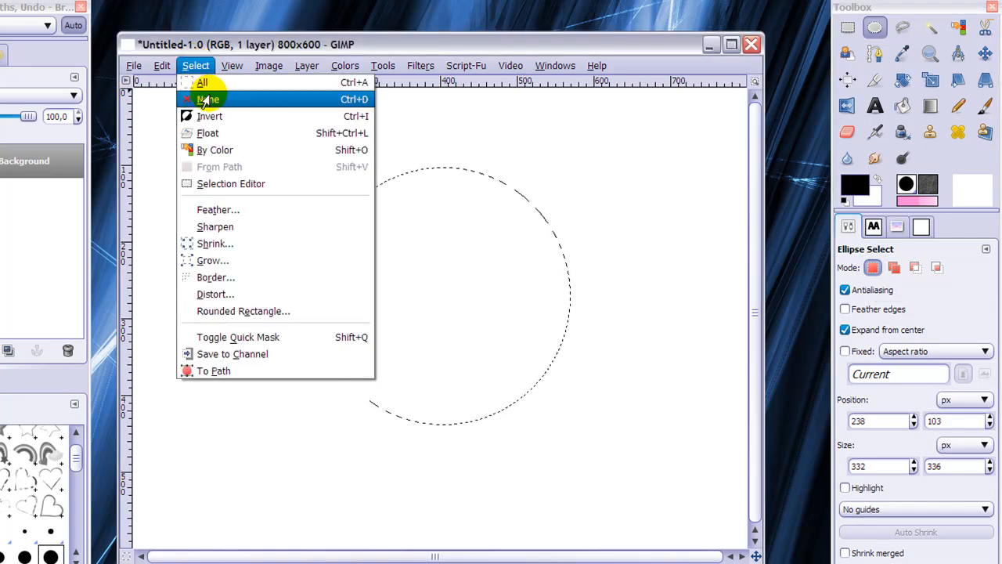
click(209, 99)
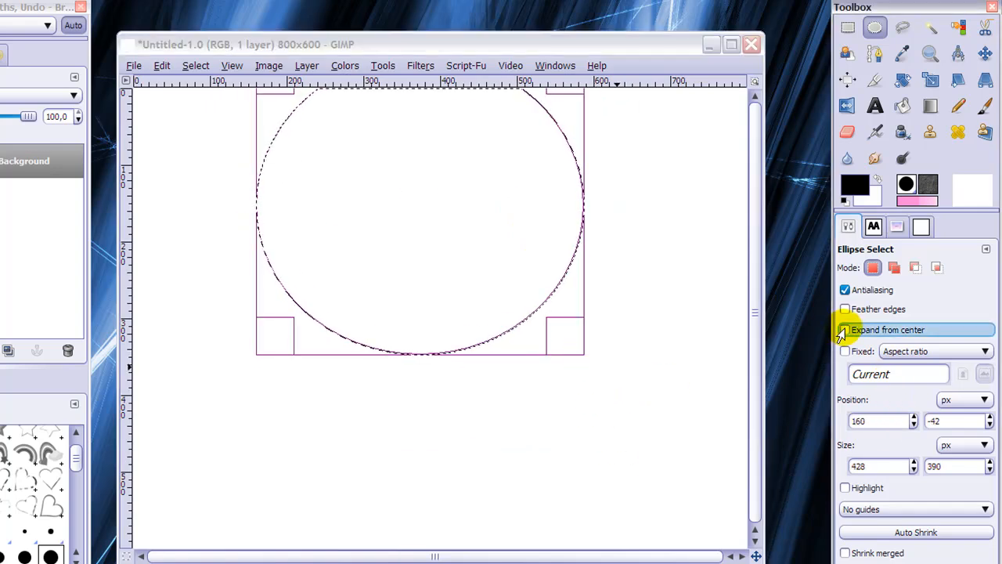
click(195, 65)
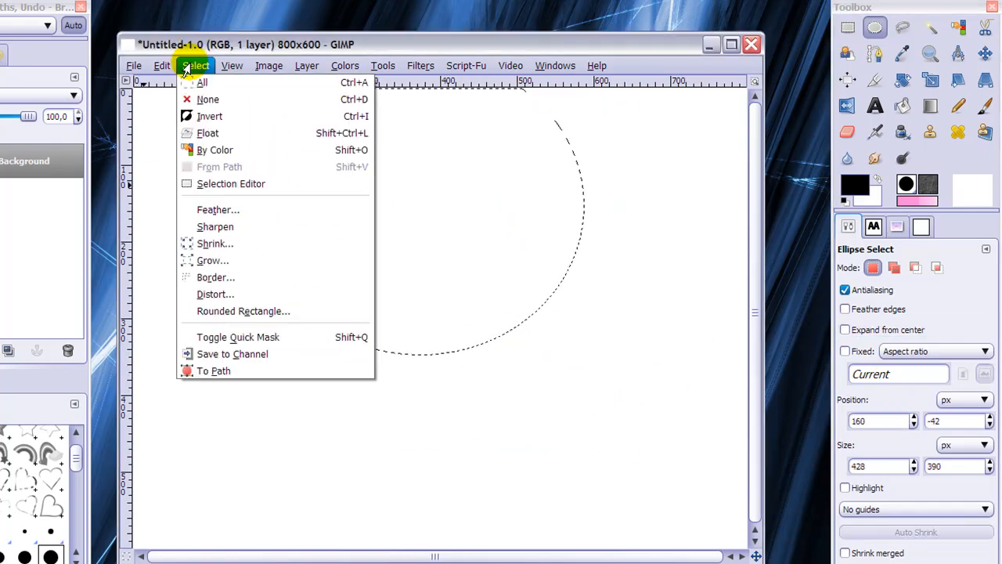
click(208, 99)
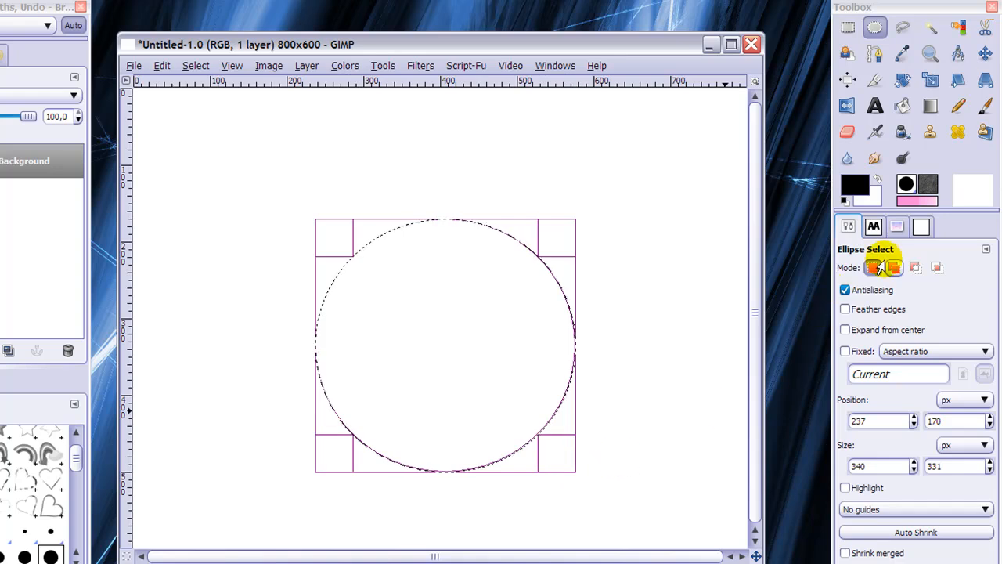
mouse_move(893, 267)
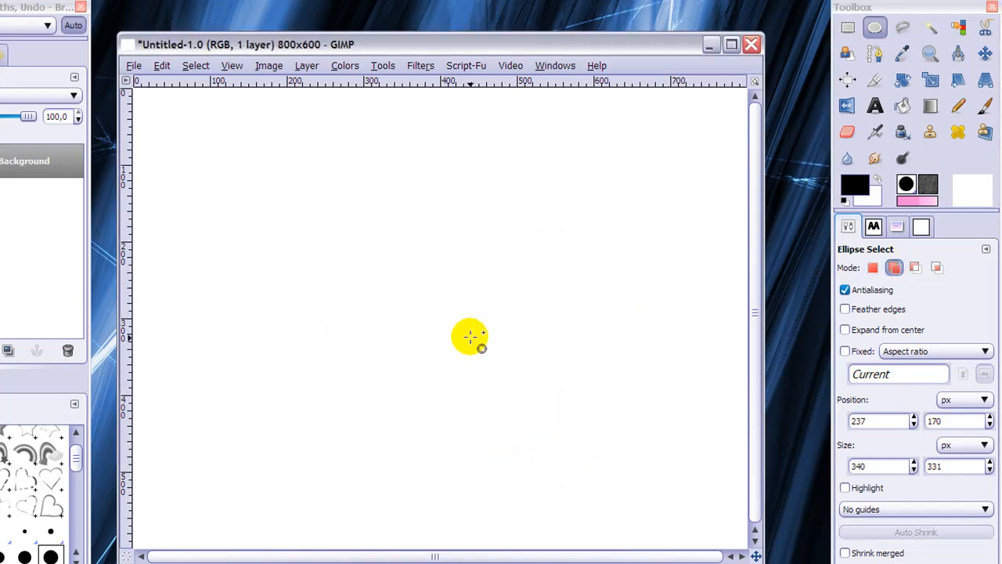
- Add a second overlapping circle to the selection and switch to Rectangle Select
drag(470, 337, 697, 513)
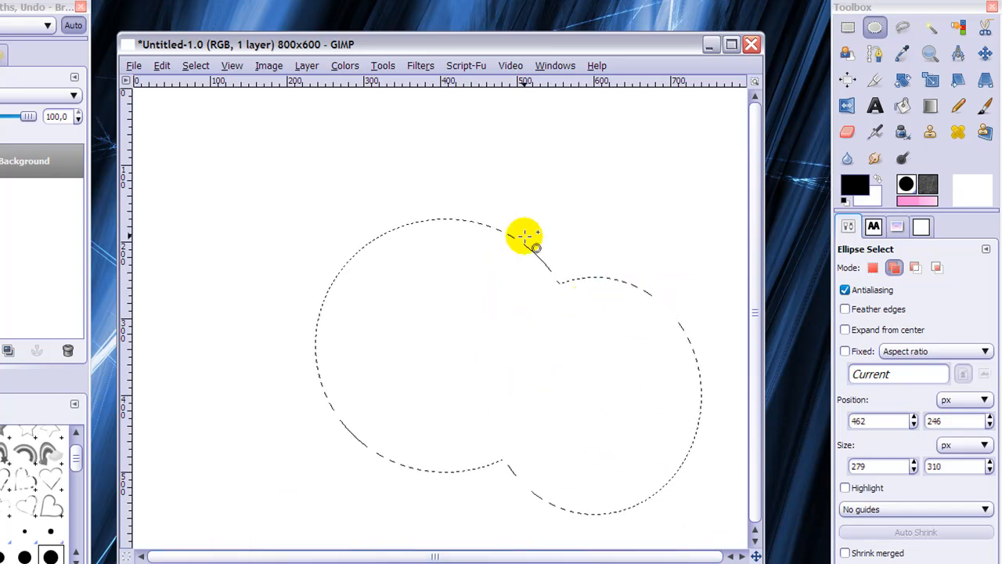
mouse_move(649, 423)
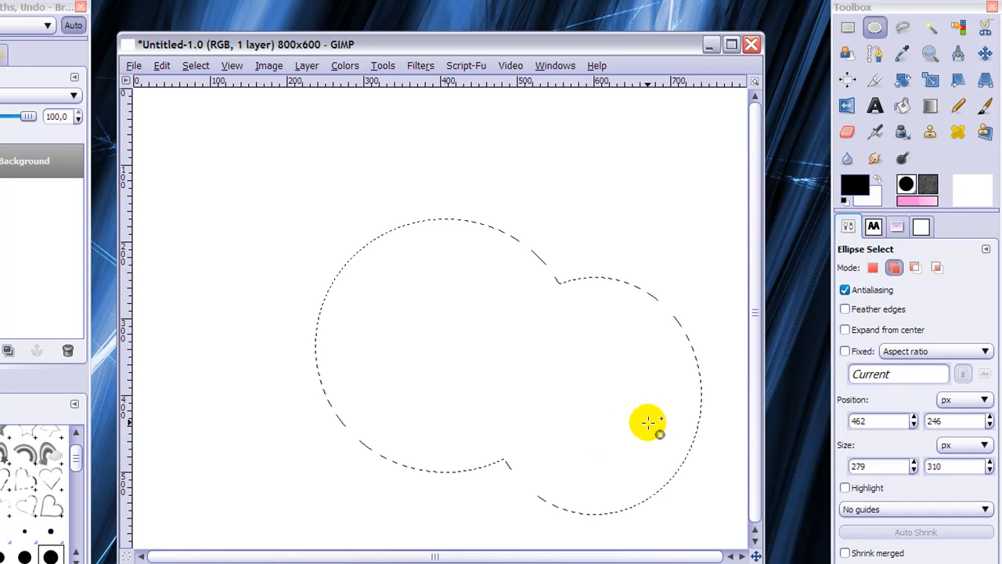
click(847, 27)
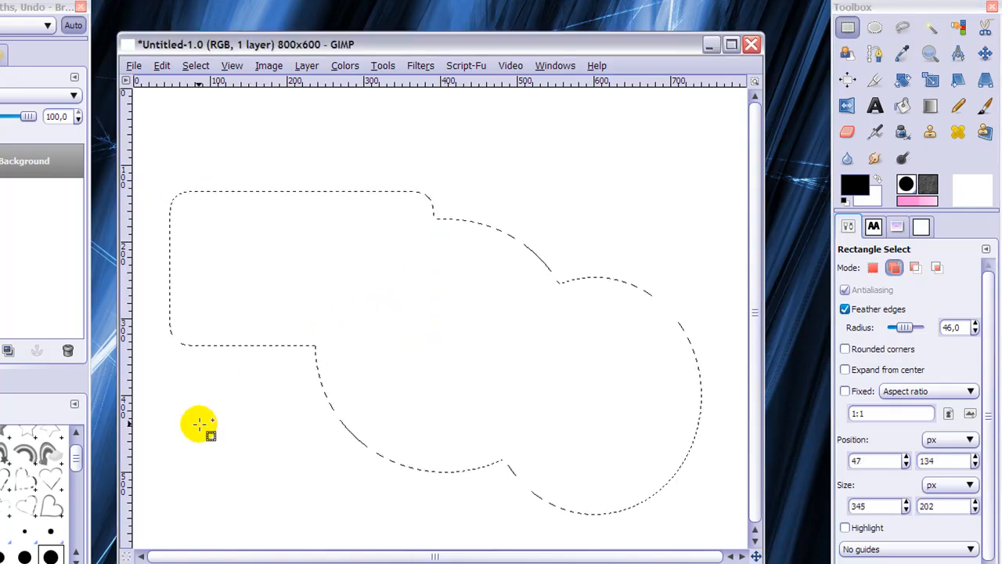
- Turn off feathering and subtract a narrow rectangle from the top of the merged selection
click(914, 267)
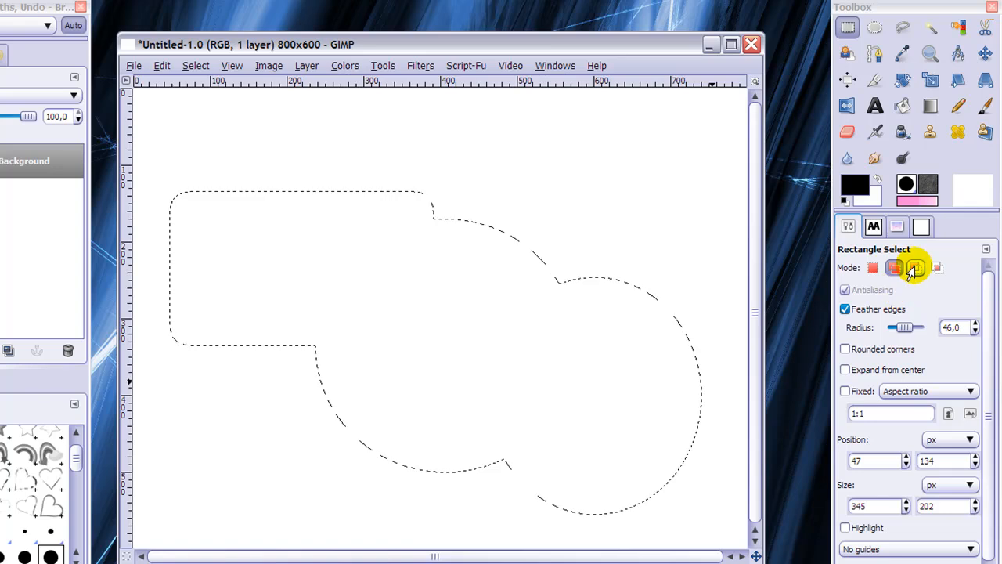
click(844, 309)
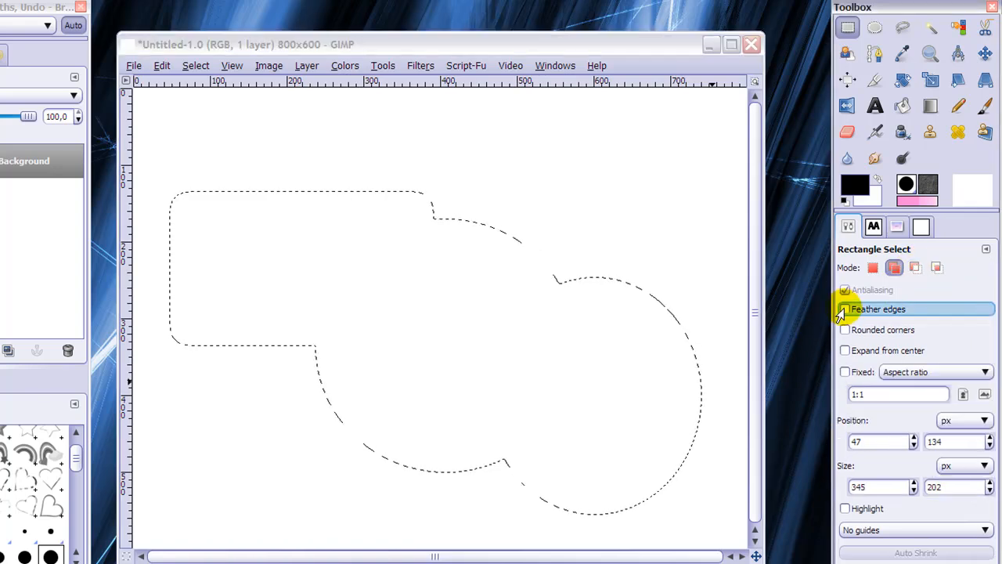
click(915, 268)
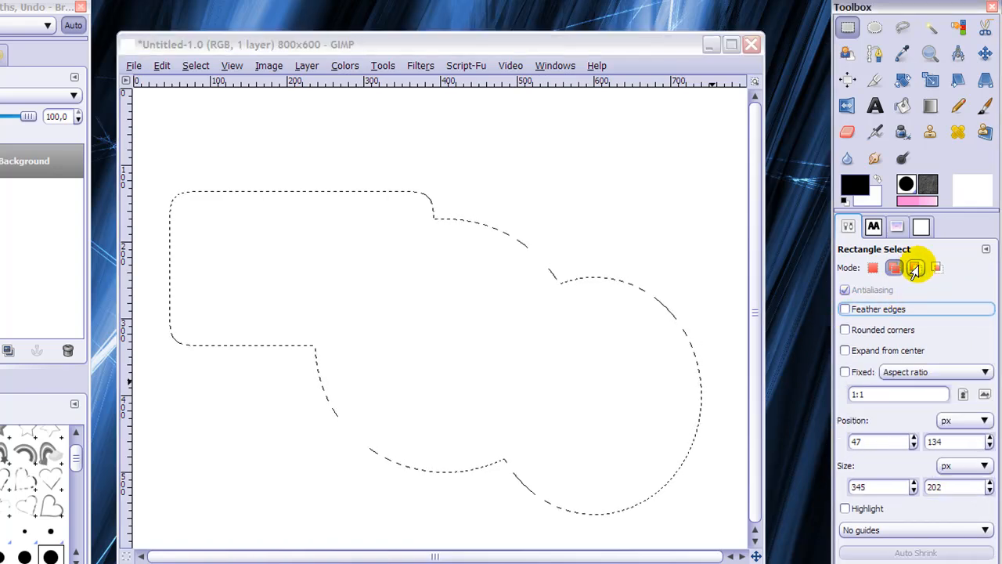
mouse_move(915, 267)
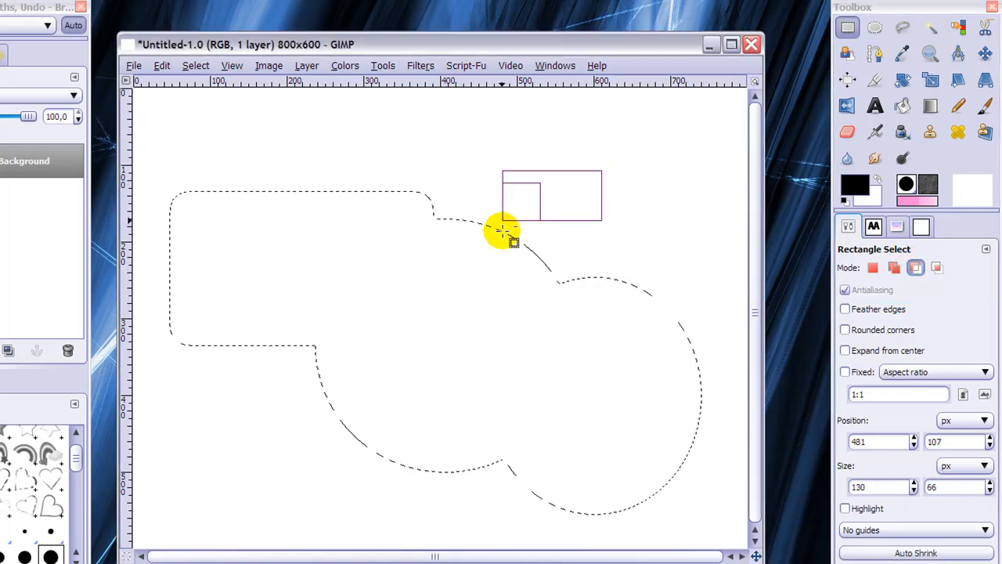
drag(501, 231, 513, 364)
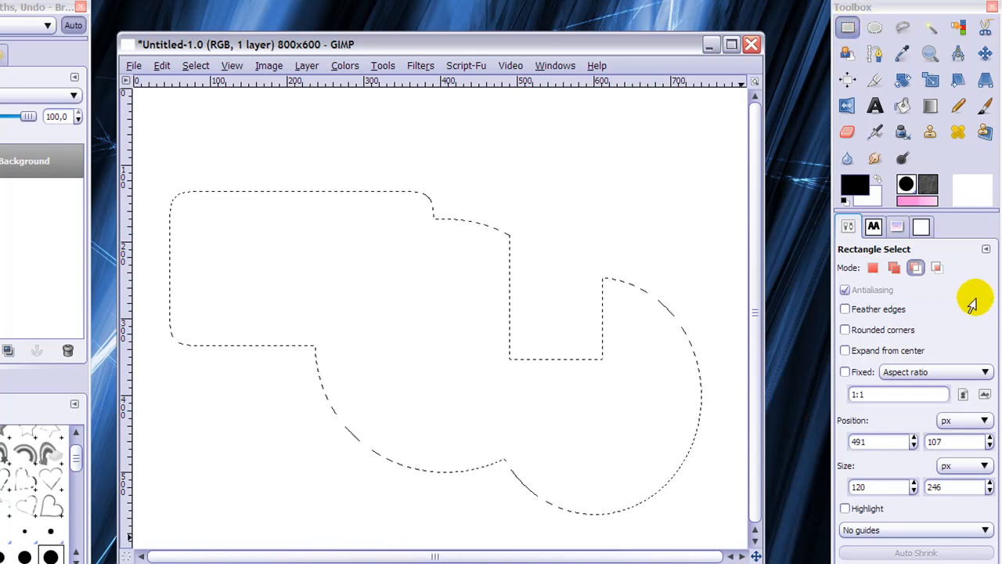
mouse_move(937, 268)
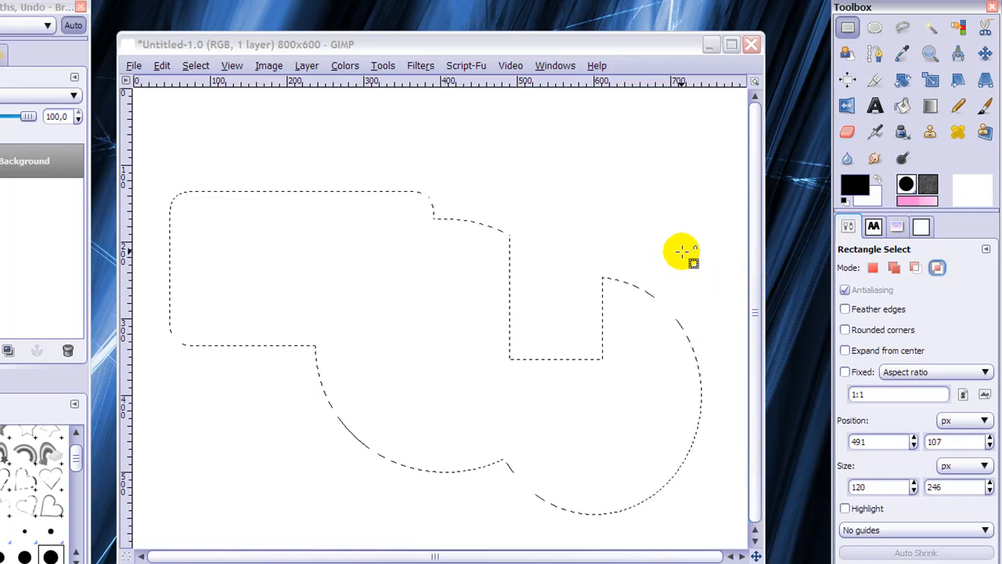
mouse_move(540, 394)
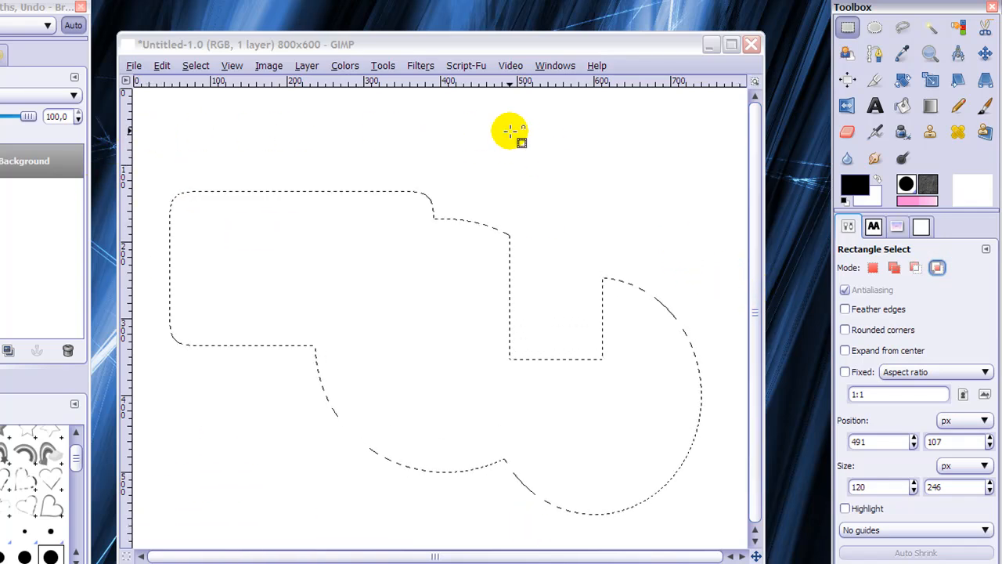
mouse_move(157, 117)
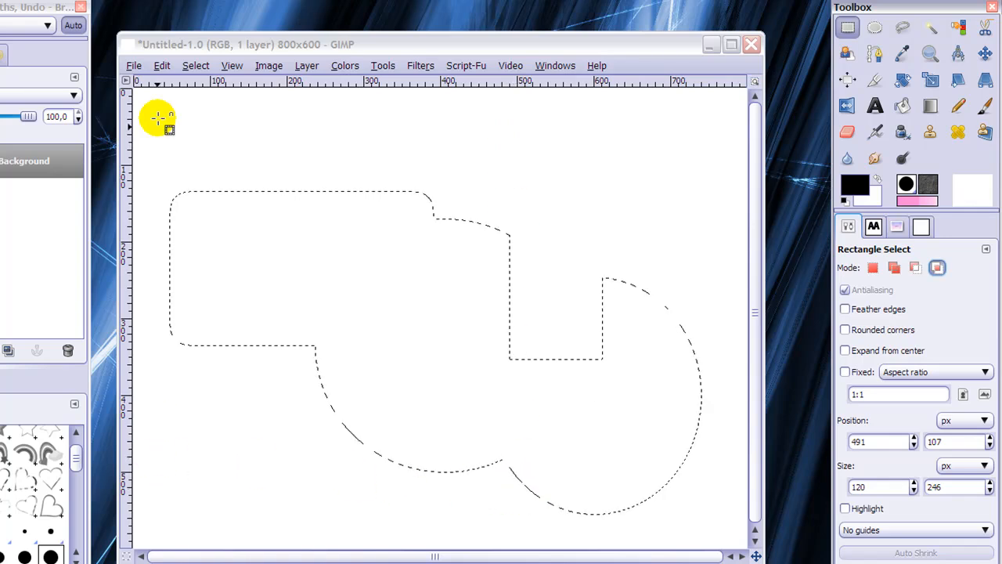
- Intersect the merged selection with a large rectangle covering its left portion
drag(157, 117, 536, 419)
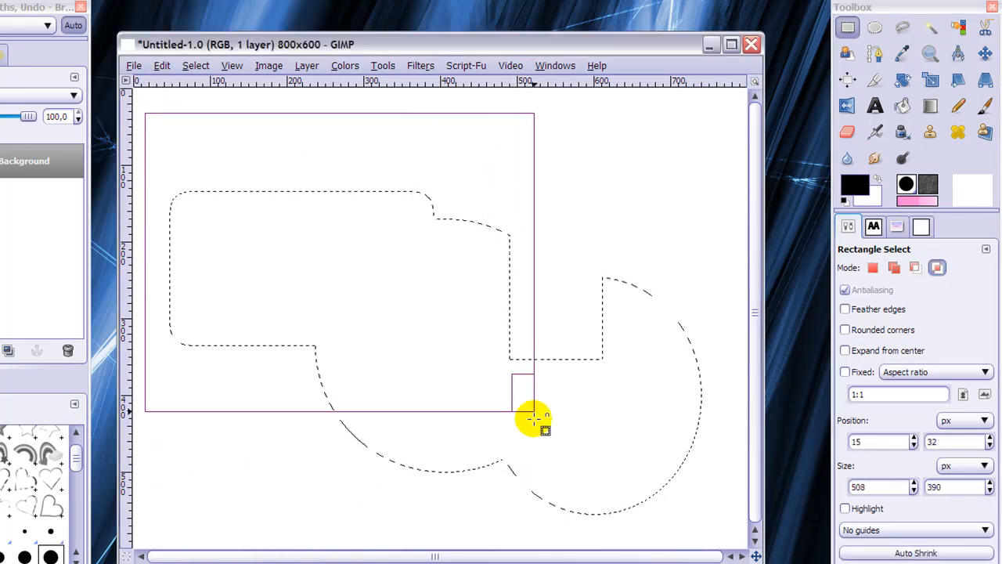
drag(536, 419, 384, 331)
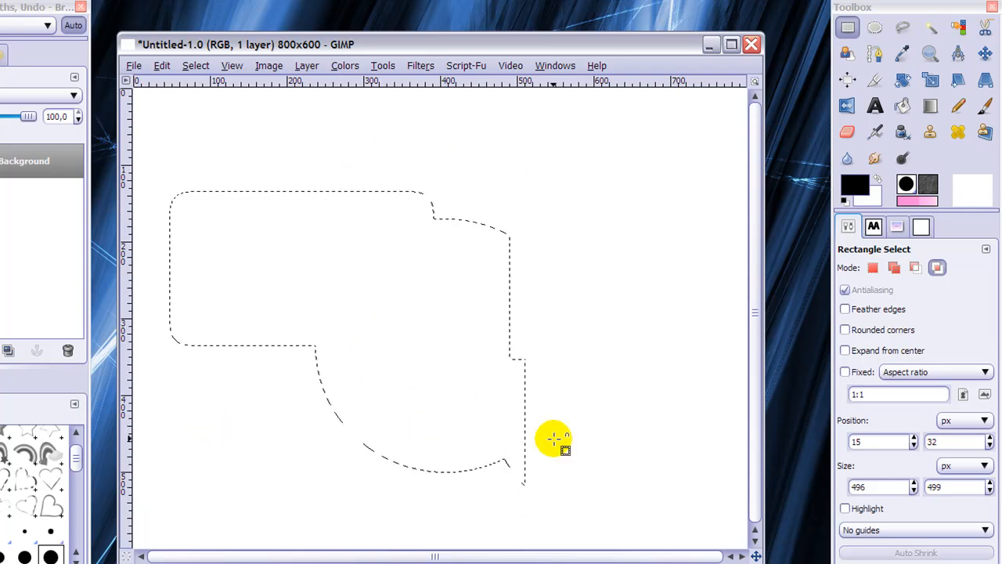
mouse_move(356, 279)
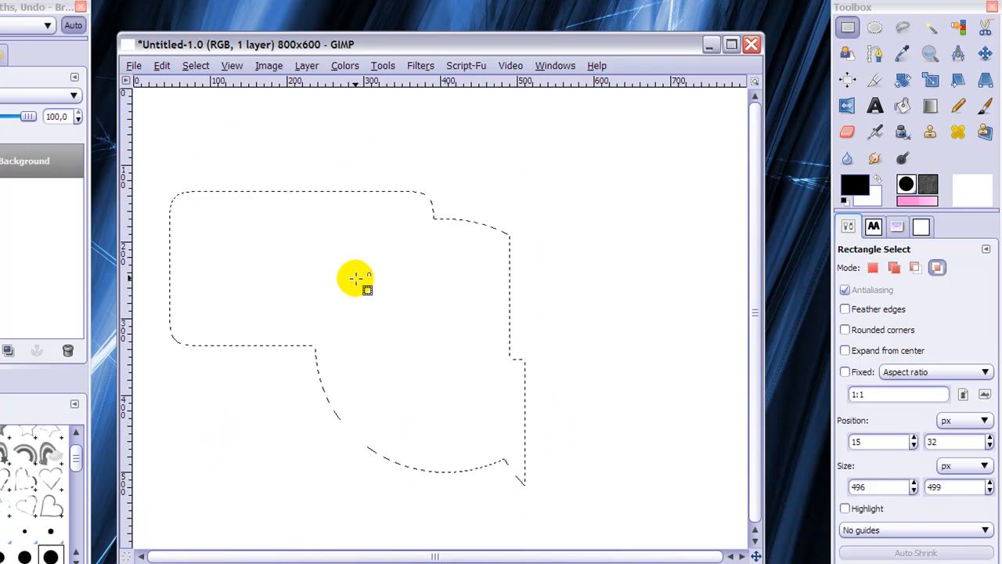
- Try the Add selection mode, then set the mode back to Replace the current selection
click(895, 267)
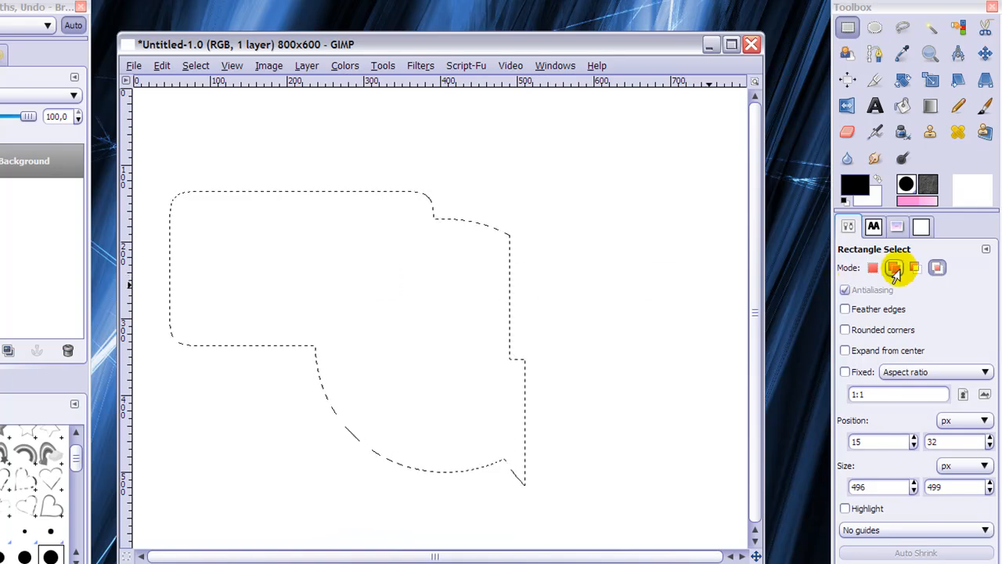
click(873, 268)
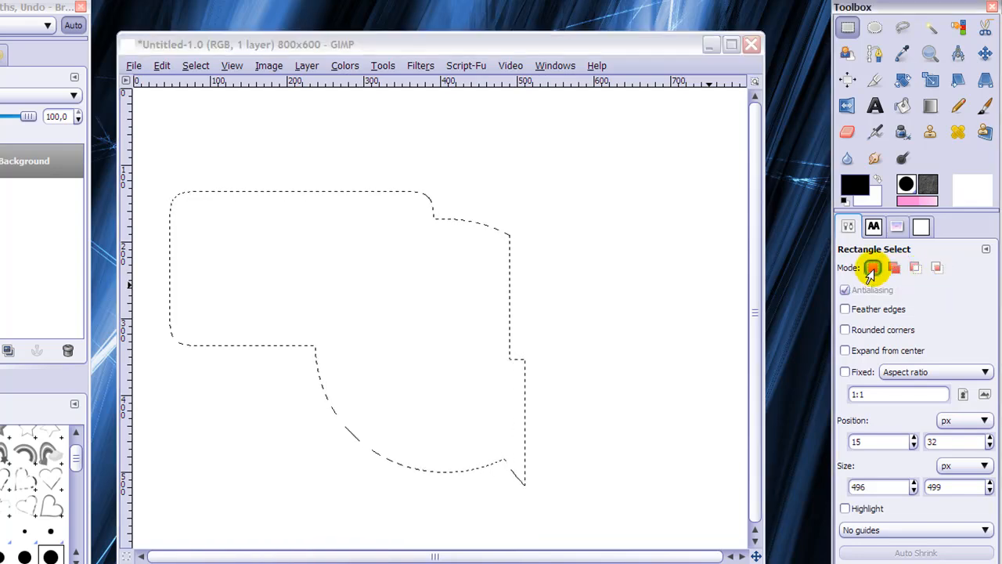
mouse_move(916, 274)
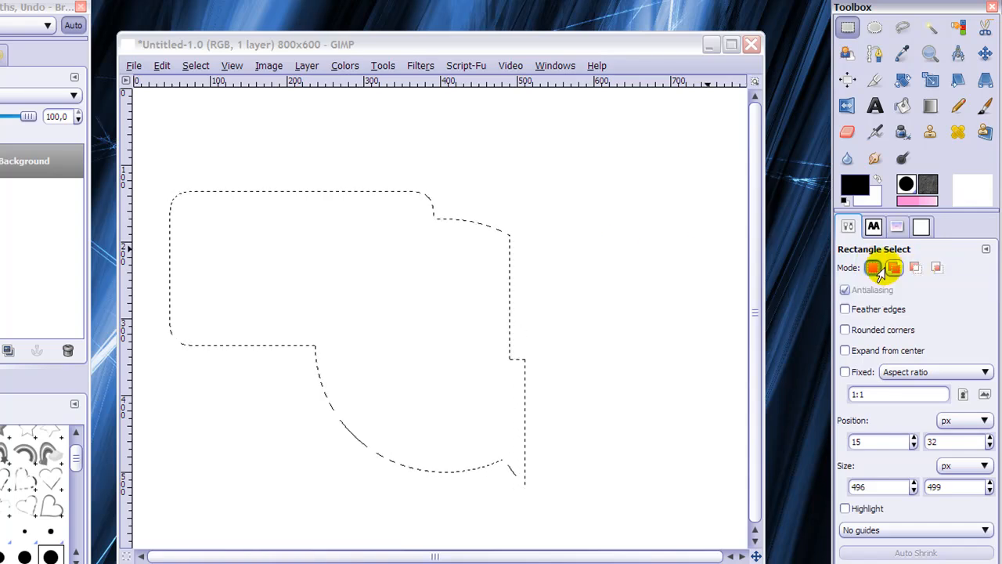
click(915, 268)
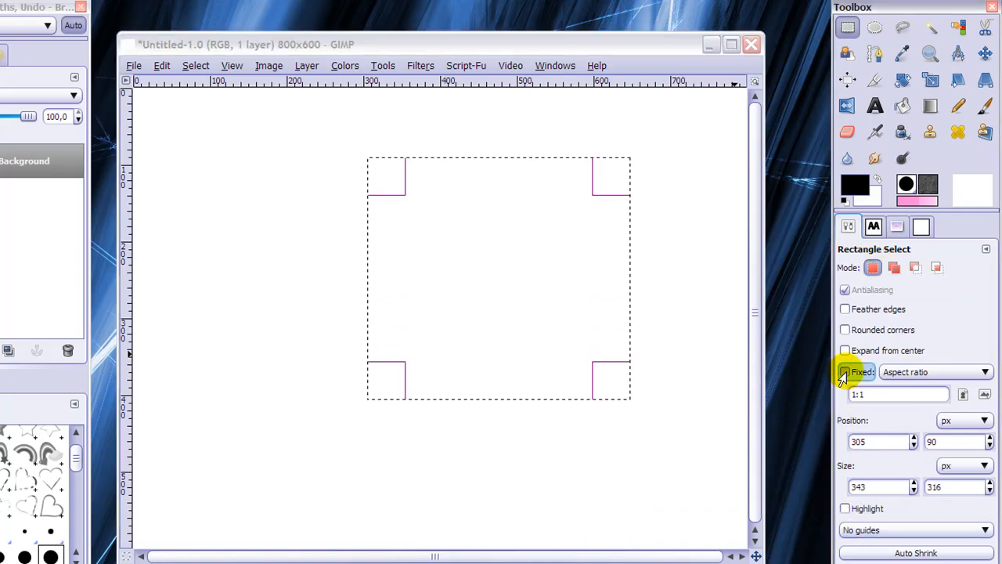
- Lock Fixed: Aspect ratio at 1:1, drag a 361×361 square selection, then choose Ellipse Select
click(194, 65)
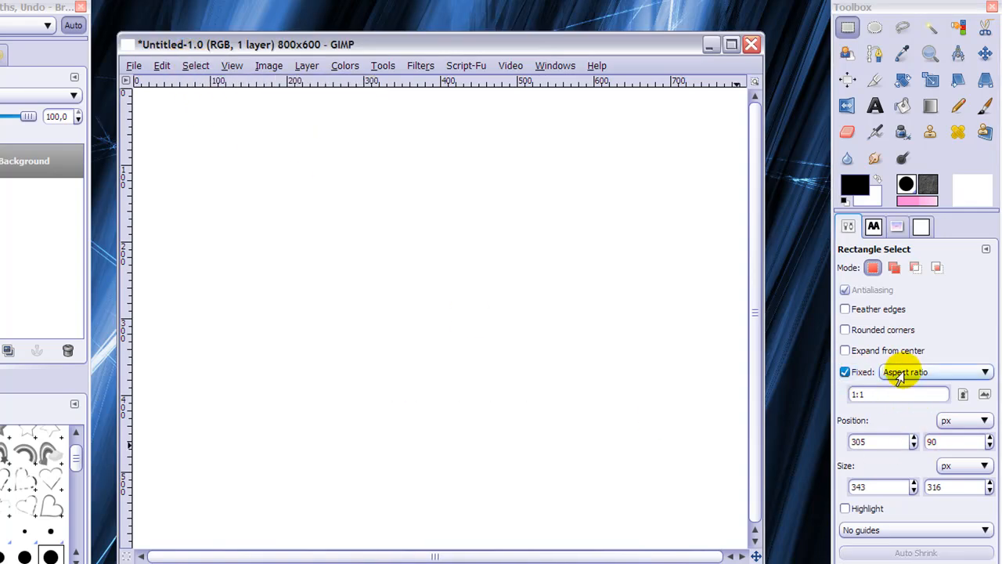
click(935, 371)
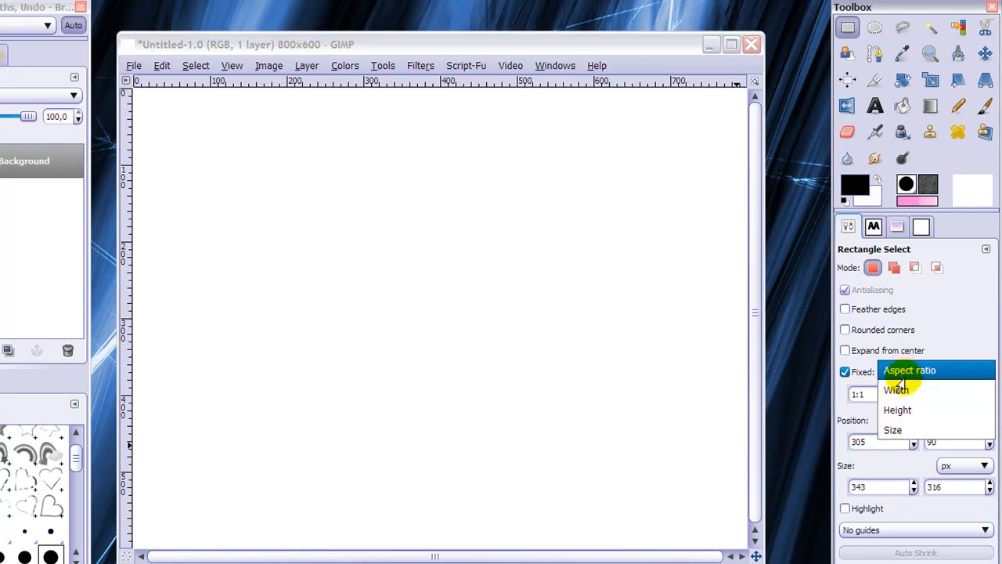
mouse_move(896, 429)
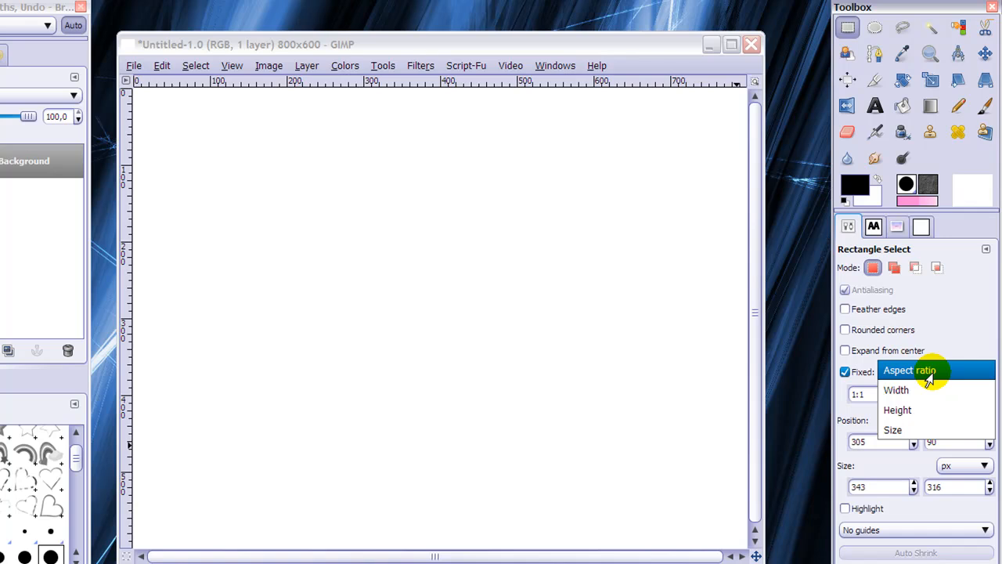
click(909, 370)
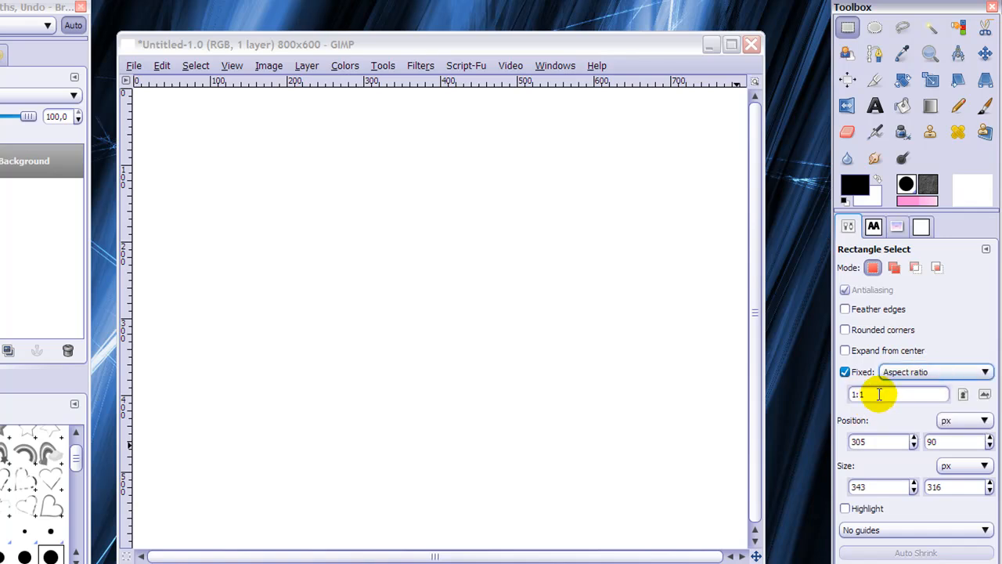
drag(324, 160, 517, 352)
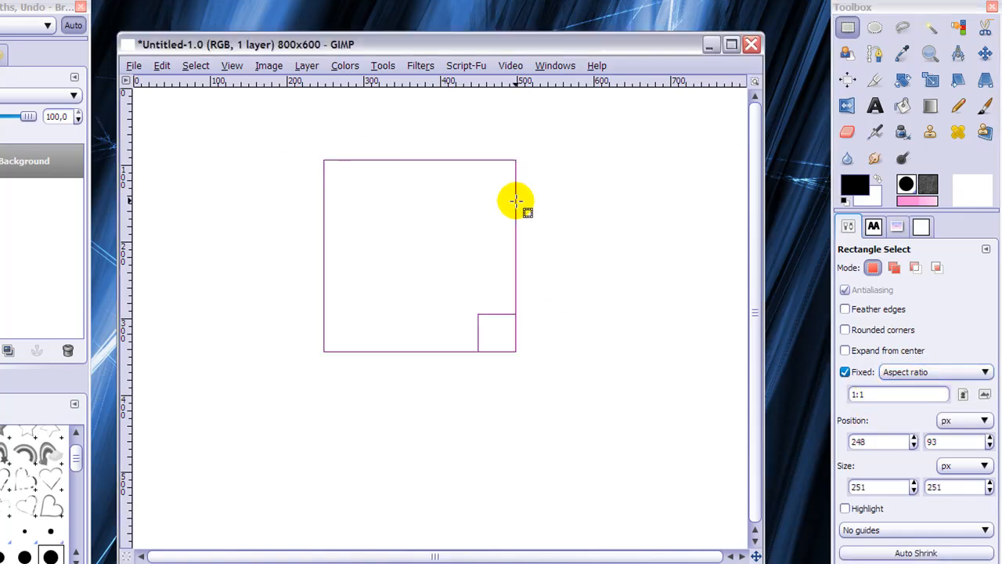
drag(516, 202, 348, 446)
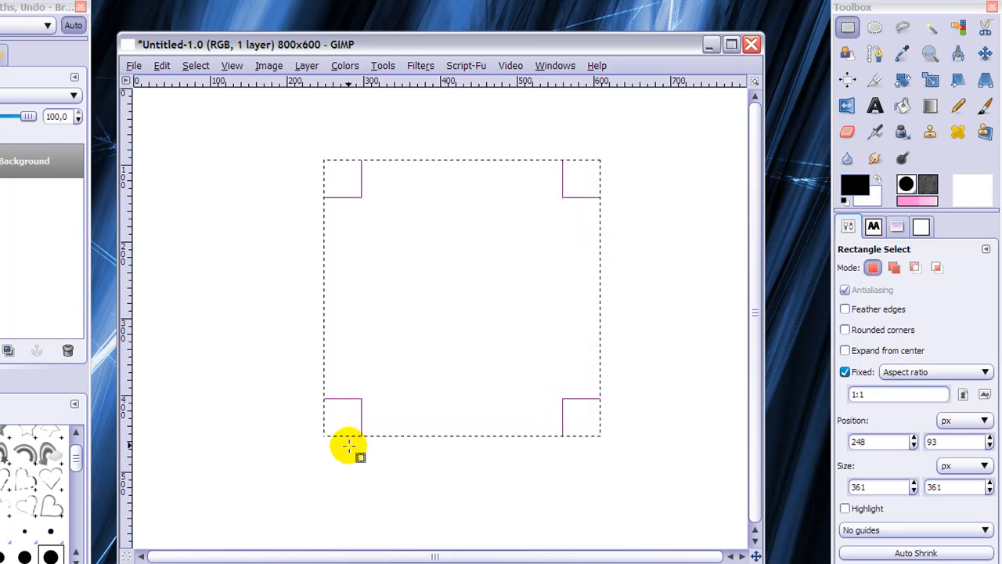
click(875, 28)
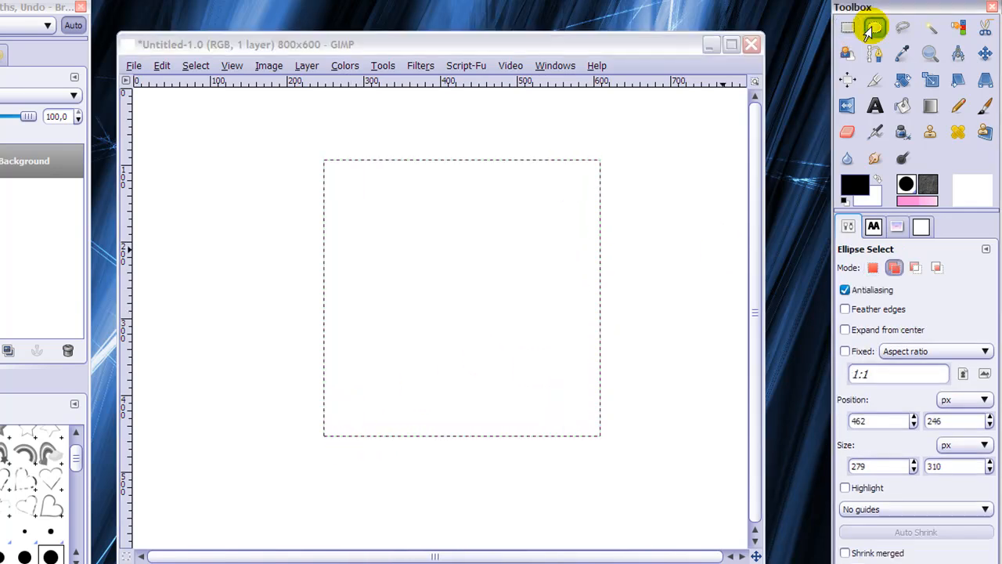
- In Replace mode with a fixed aspect ratio, draw a 395×395 circular selection
click(845, 351)
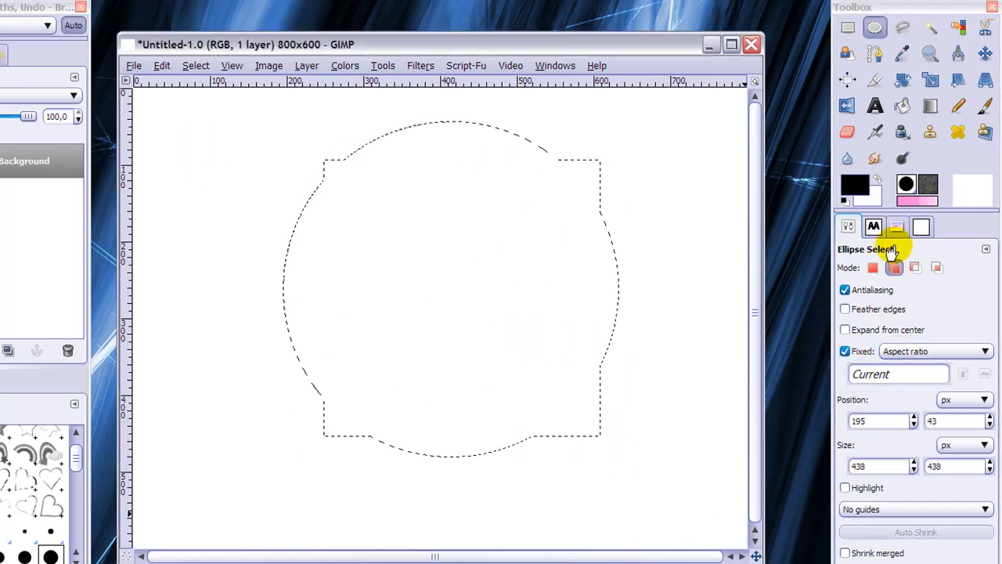
mouse_move(894, 266)
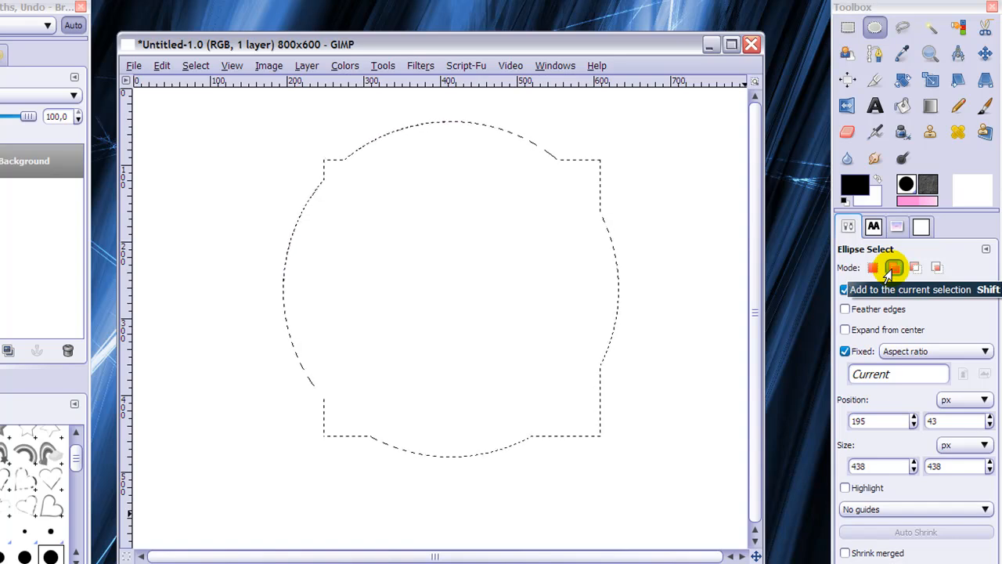
click(873, 267)
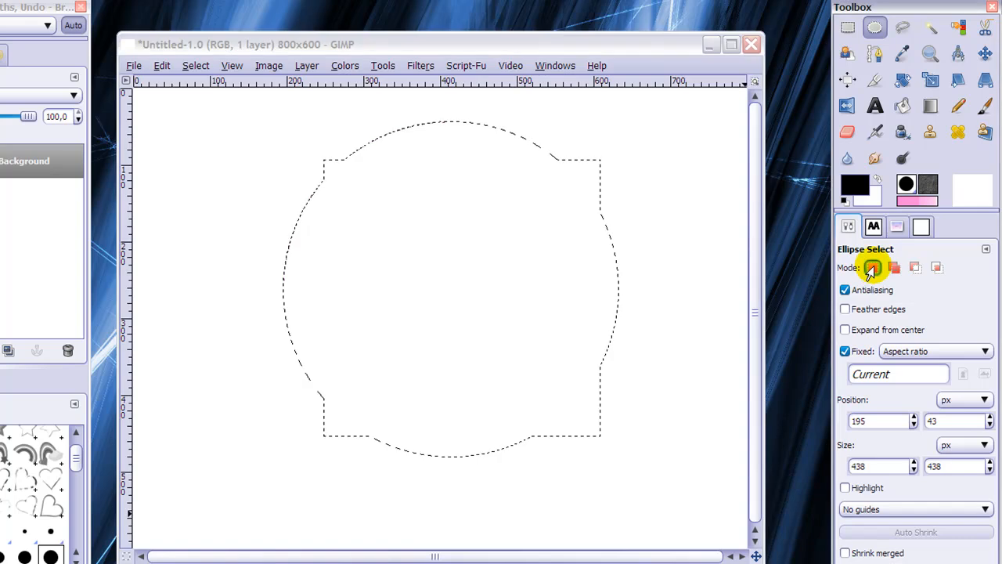
drag(325, 161, 598, 439)
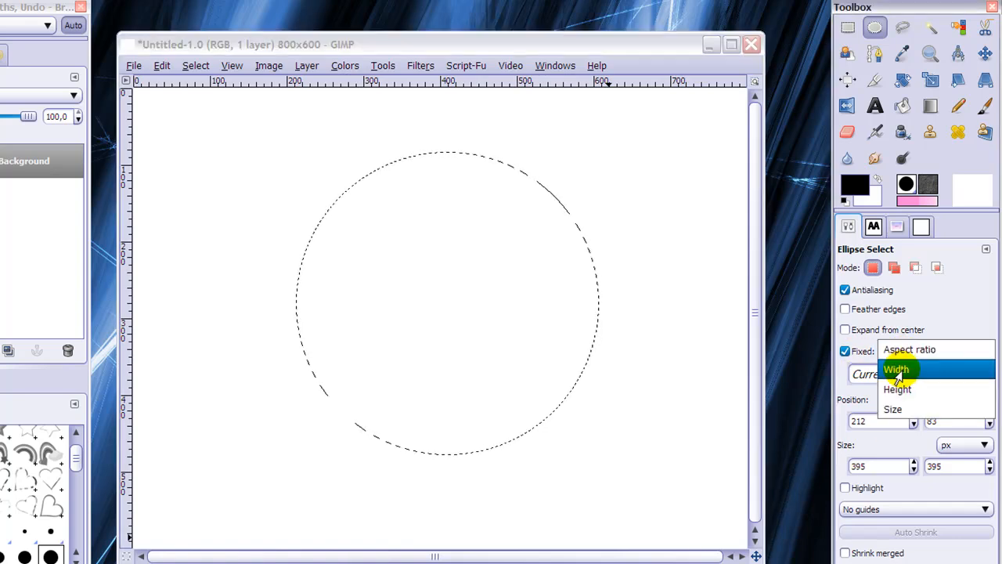
mouse_move(897, 389)
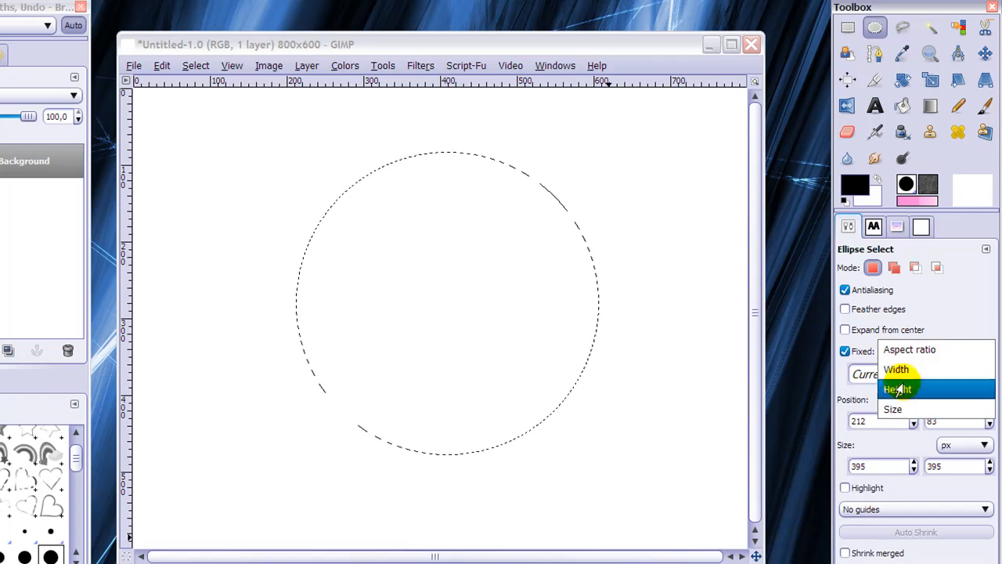
mouse_move(908, 349)
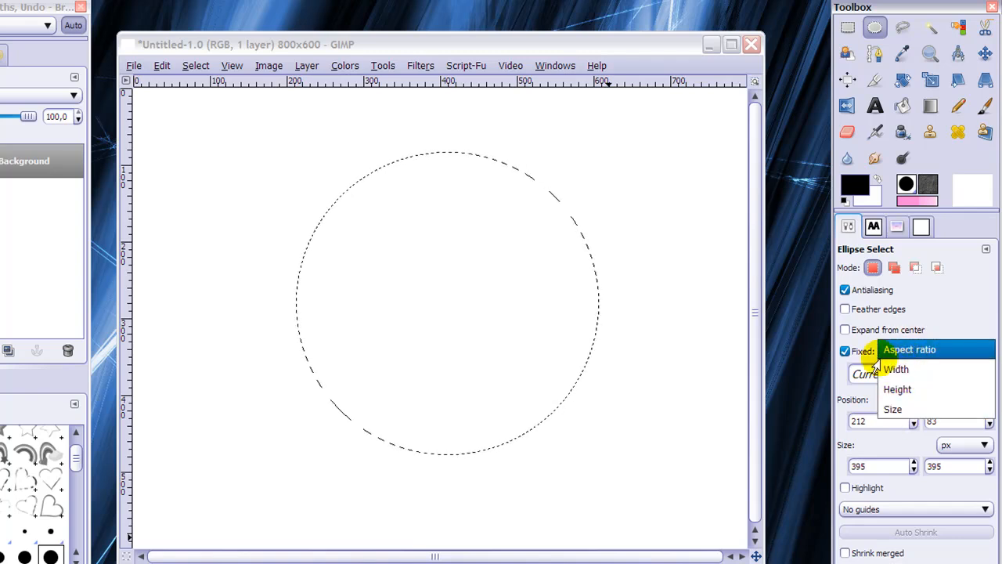
click(909, 349)
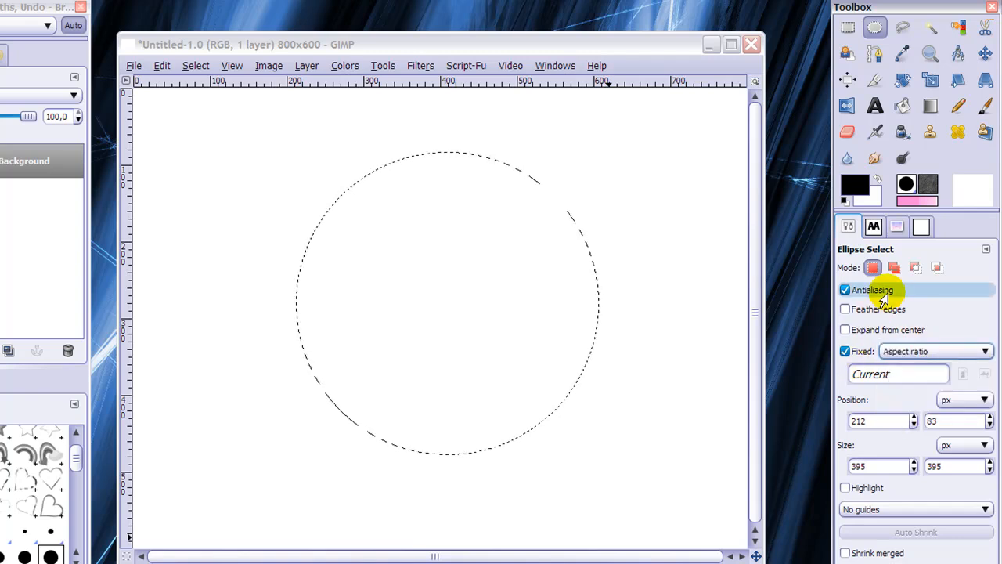
click(846, 27)
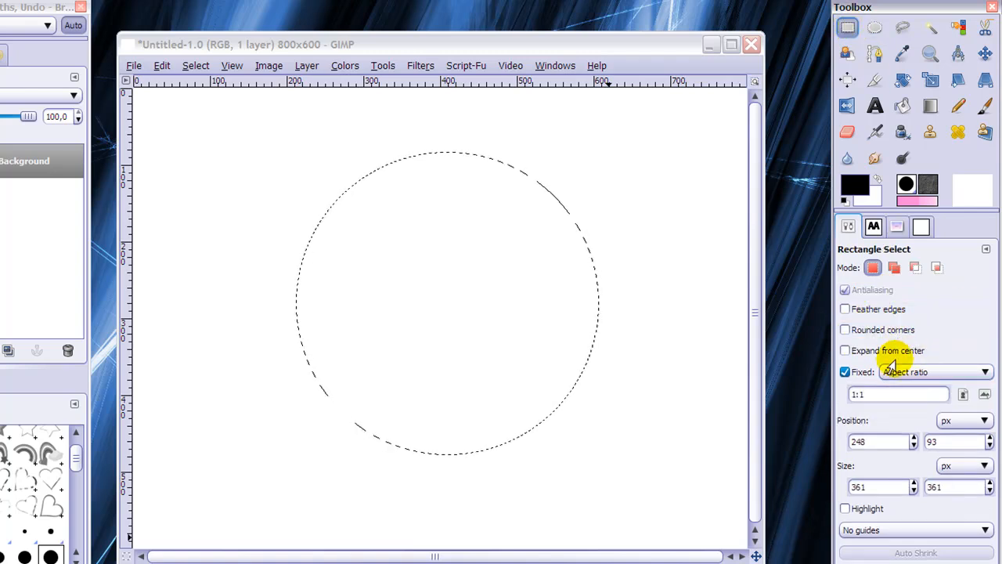
mouse_move(911, 335)
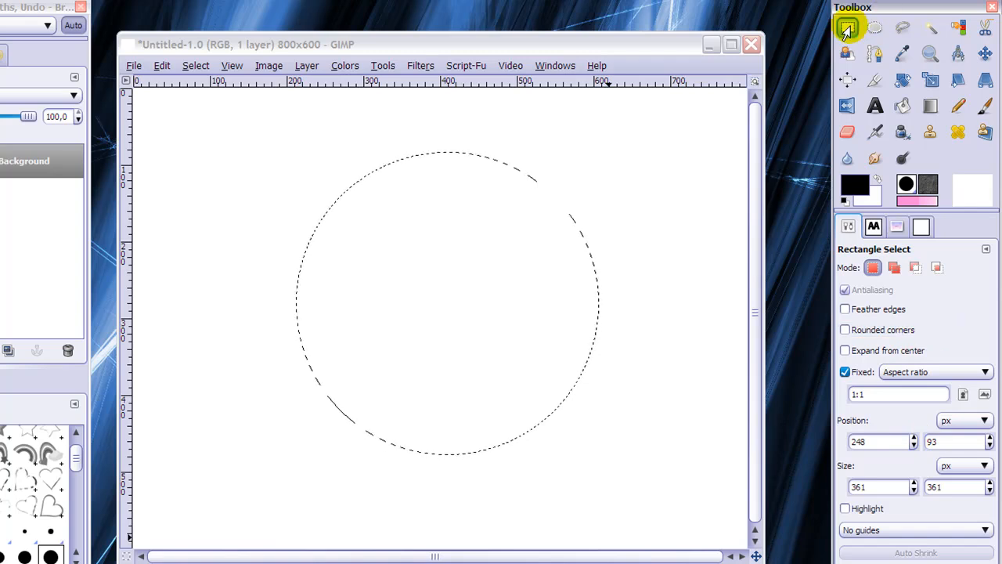
mouse_move(875, 28)
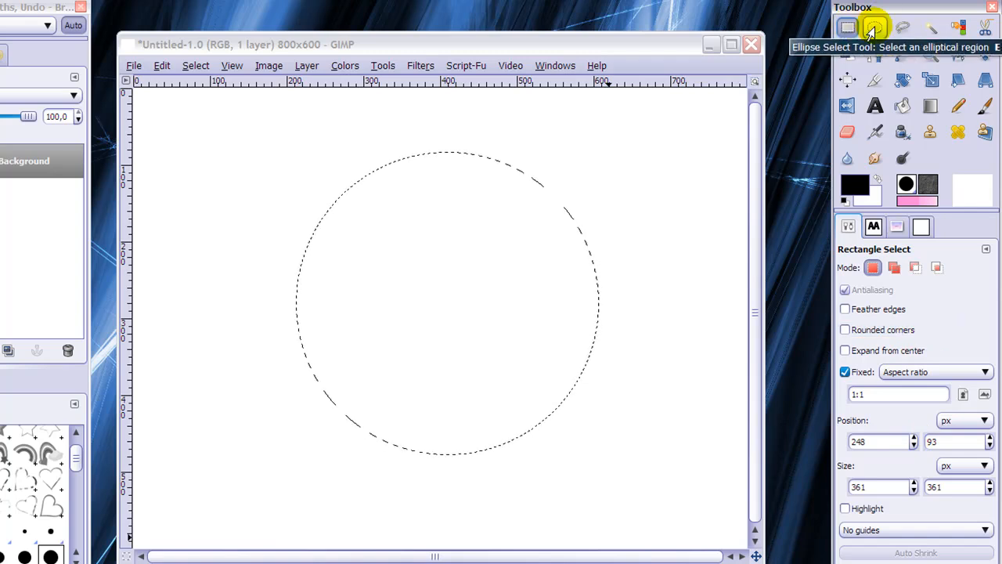
mouse_move(630, 172)
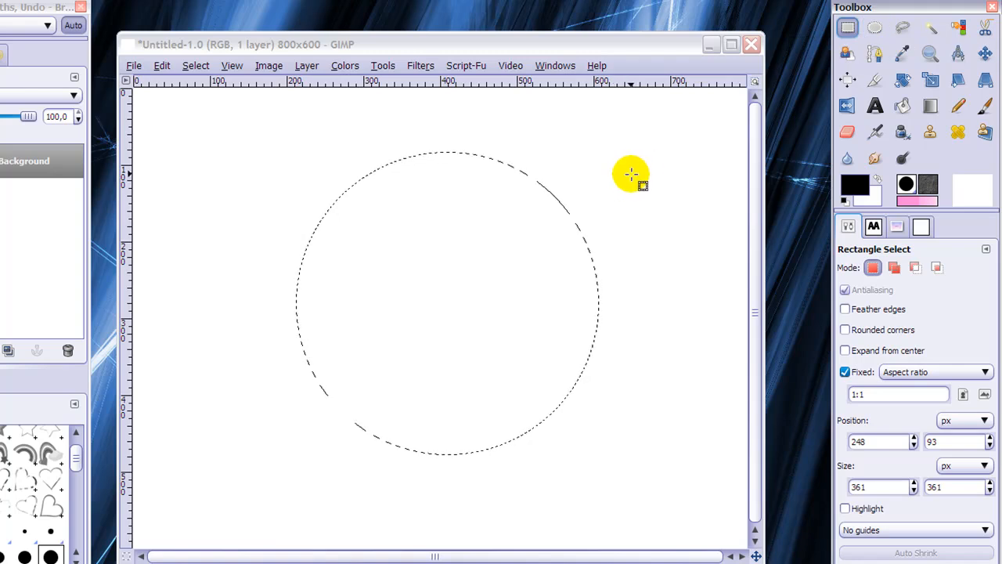